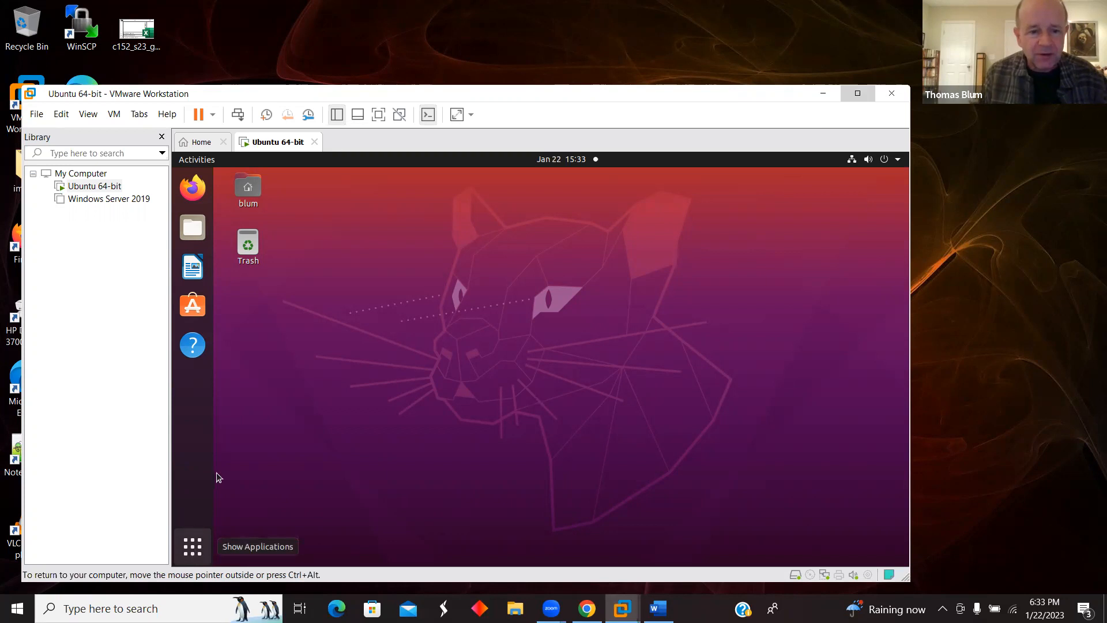
# Search the Ubuntu applications for 'ter' and launch Terminal.
pyautogui.click(192, 546)
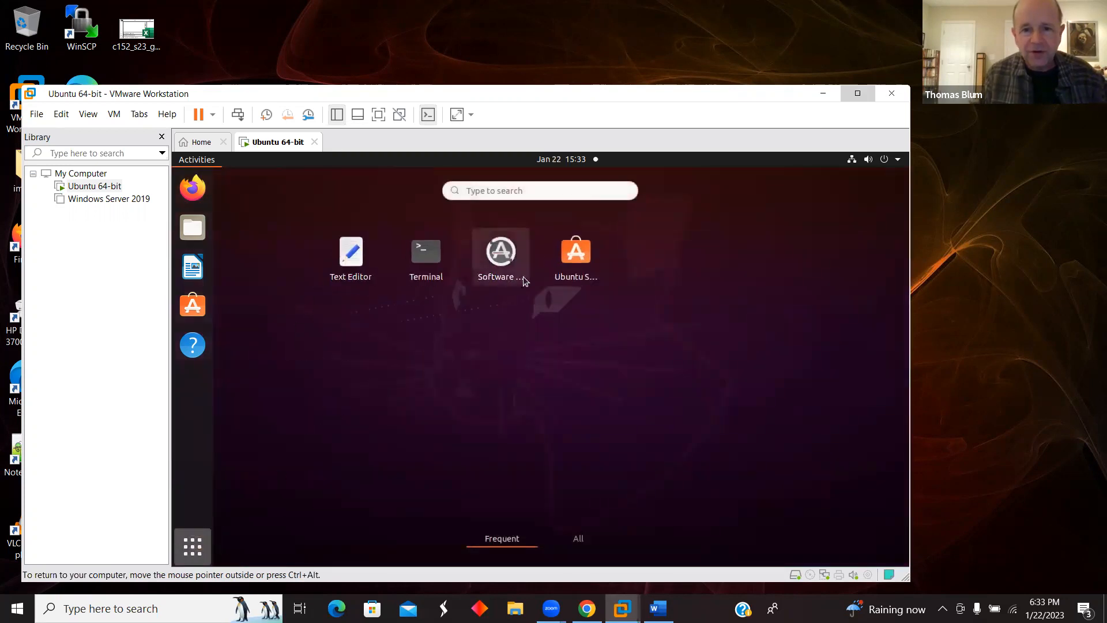
pyautogui.click(540, 190)
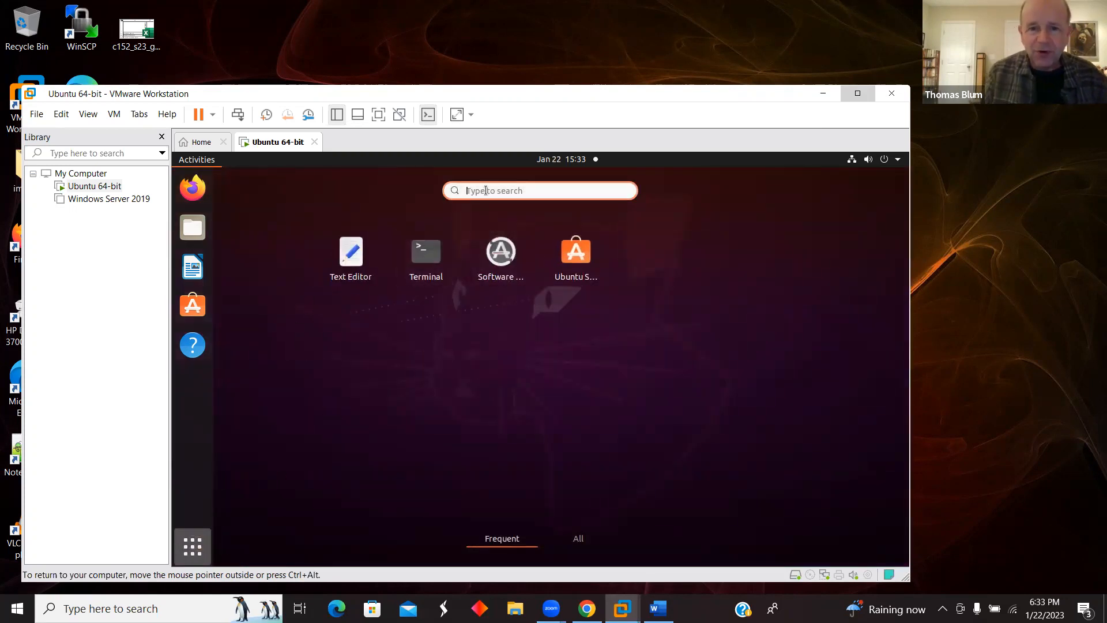
pyautogui.write('term')
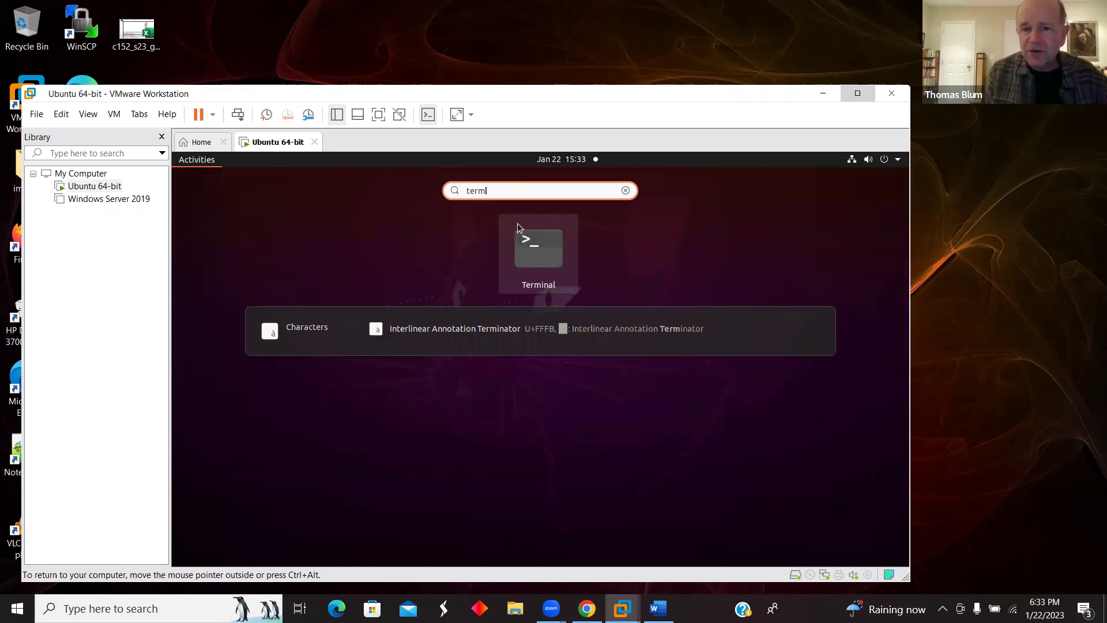
pyautogui.click(539, 248)
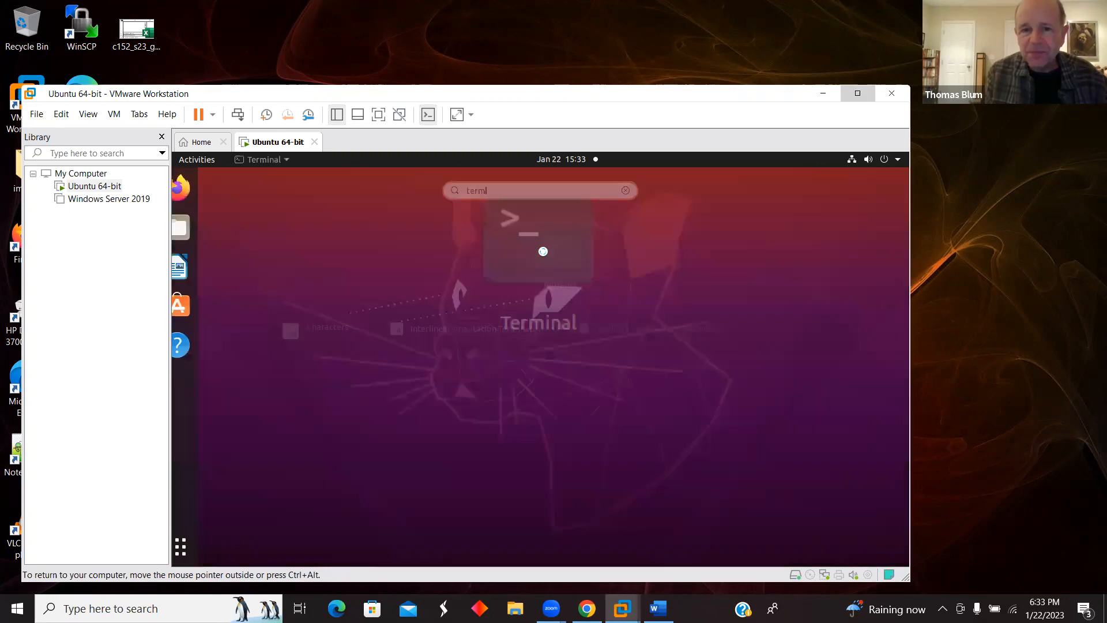
# Create a new Lab1 directory in the home folder with mkdir.
pyautogui.click(543, 251)
pyautogui.write('ls')
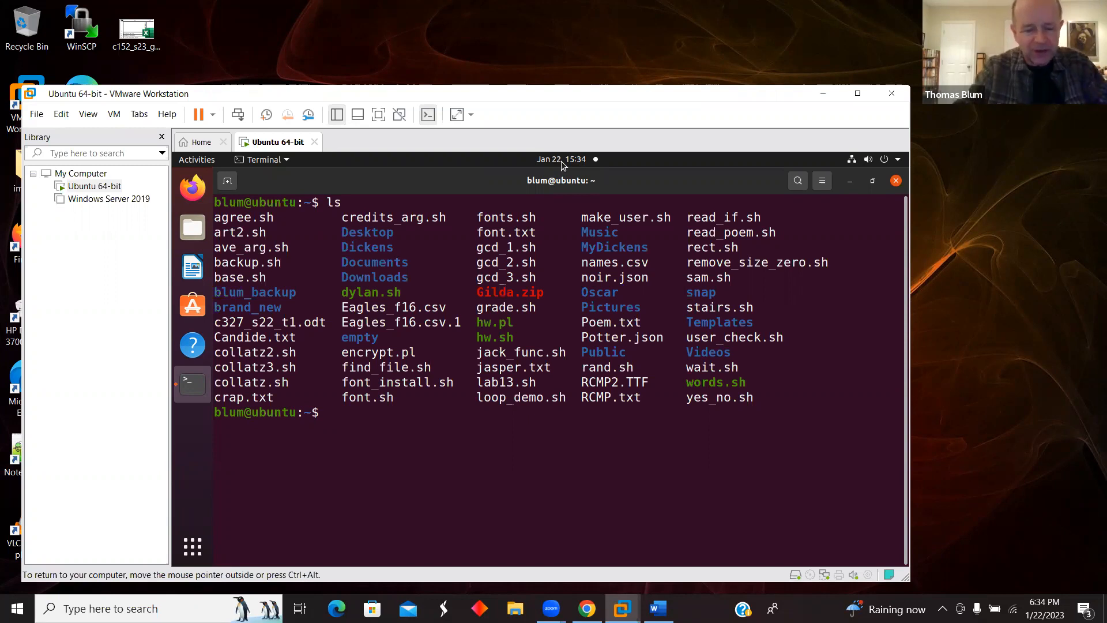
pyautogui.write('m')
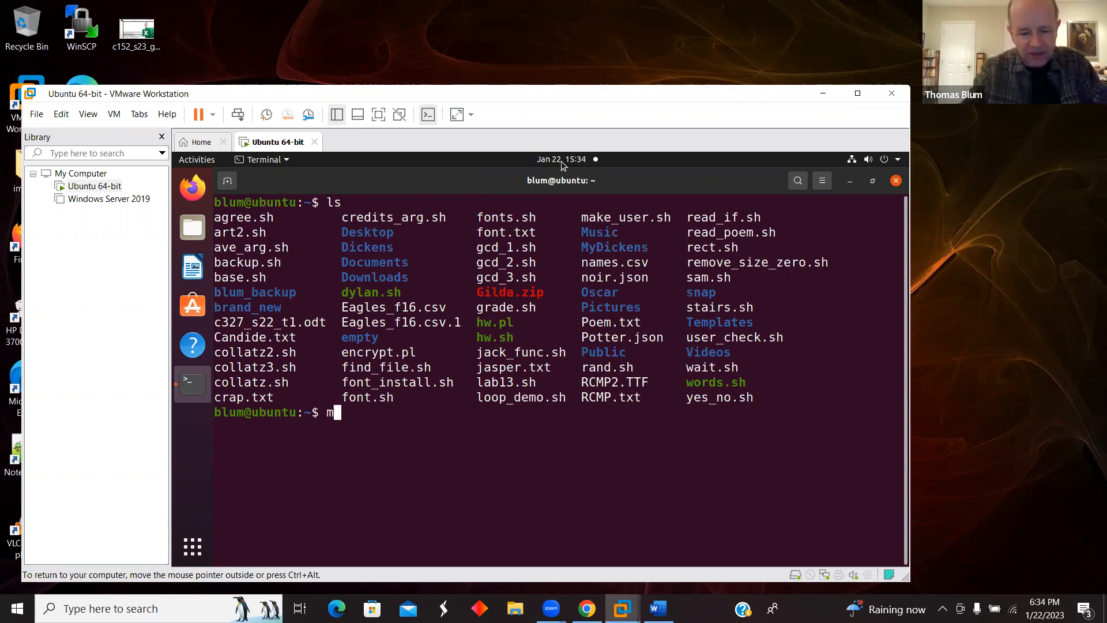
pyautogui.write('kdir')
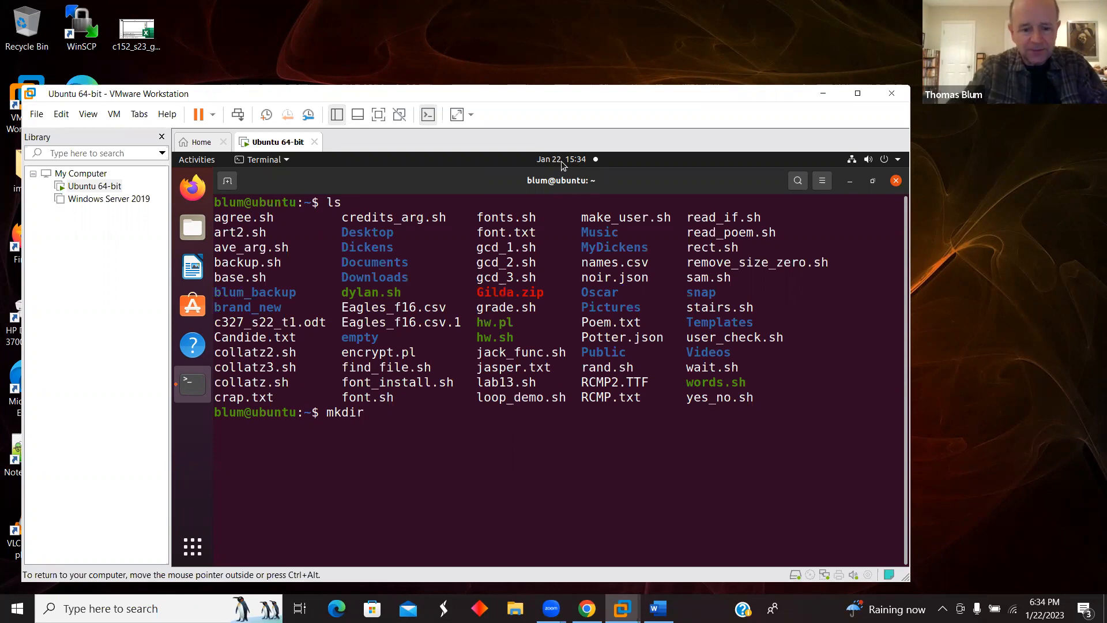
pyautogui.write('L')
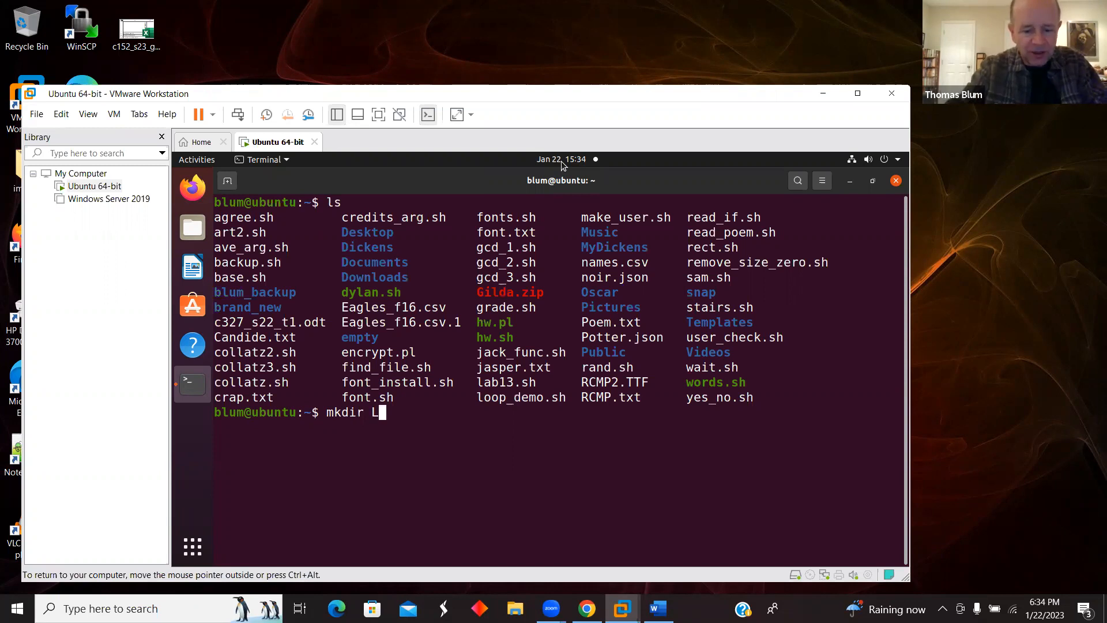
pyautogui.write('ab1')
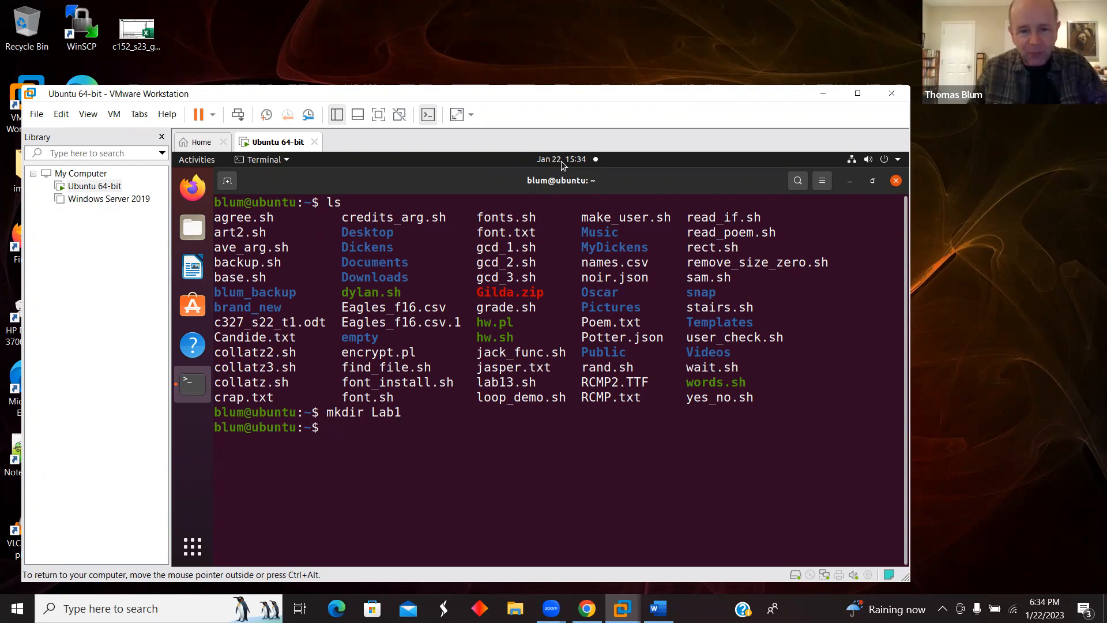
# Move into Lab1, confirm it is empty with ls, and clear the screen.
pyautogui.write('cd')
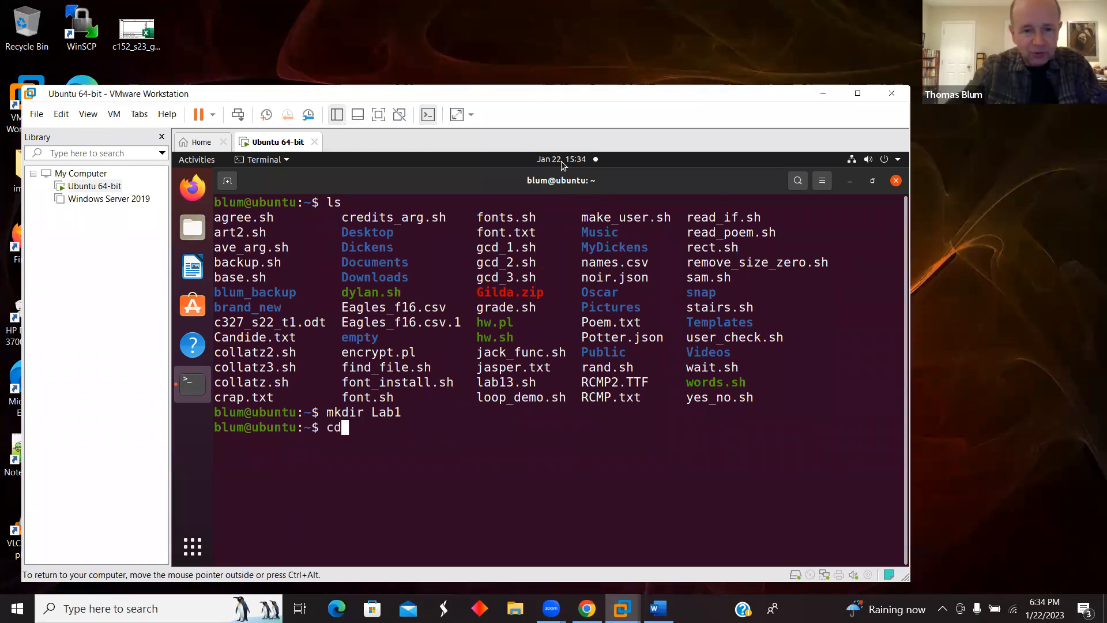
pyautogui.write('Lab1')
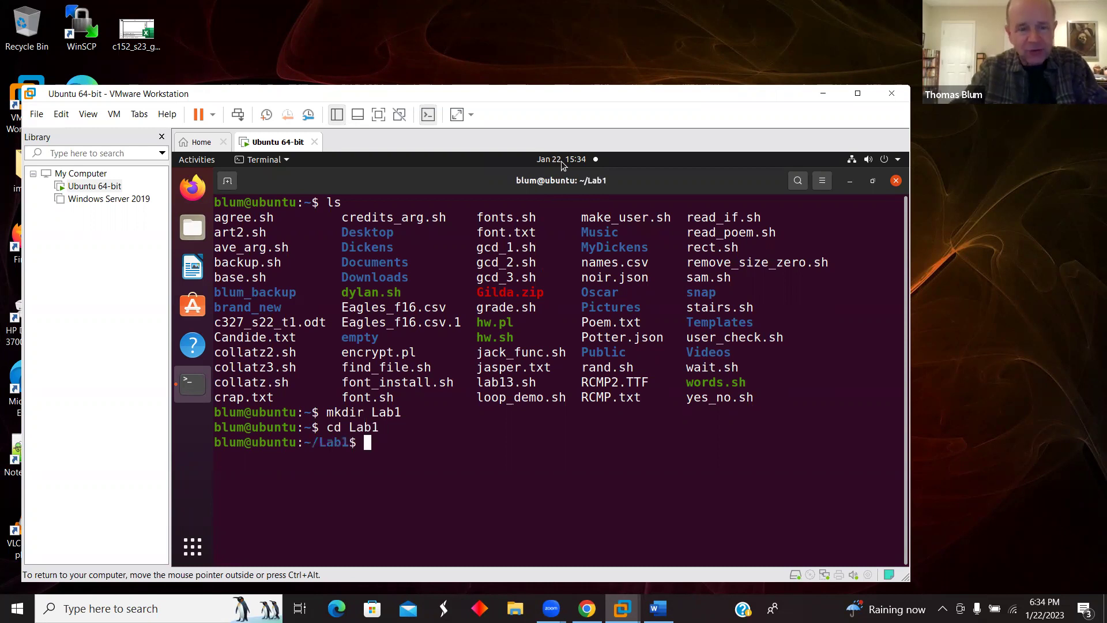
pyautogui.write('ls')
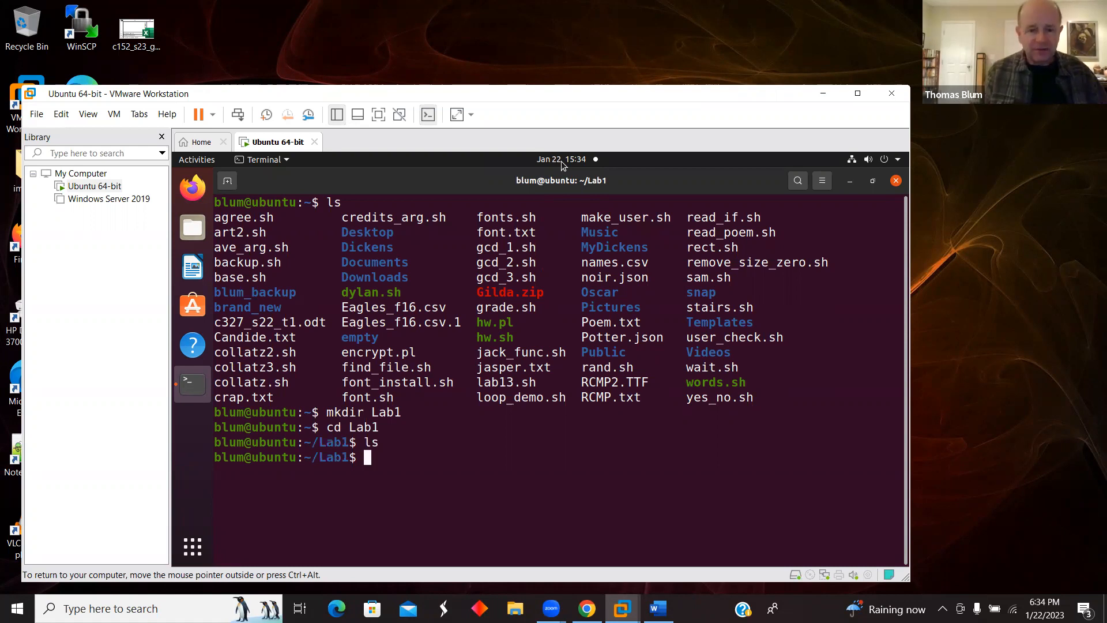
pyautogui.write('cle')
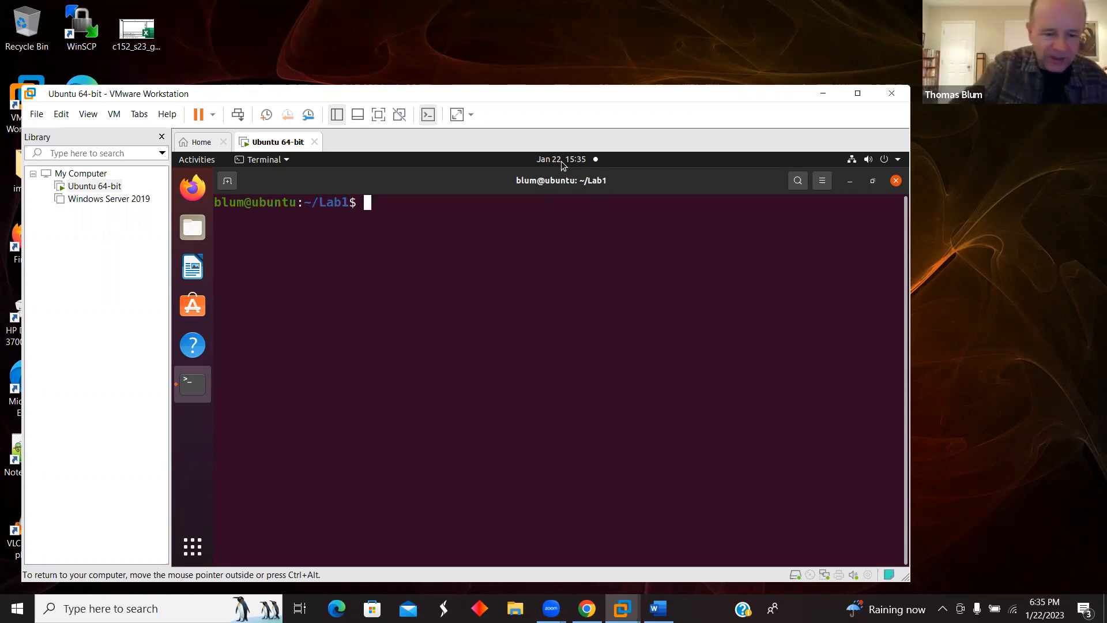
# Run date to print Sun 22 Jan 2023 03:35:11 PM PST.
pyautogui.write('date')
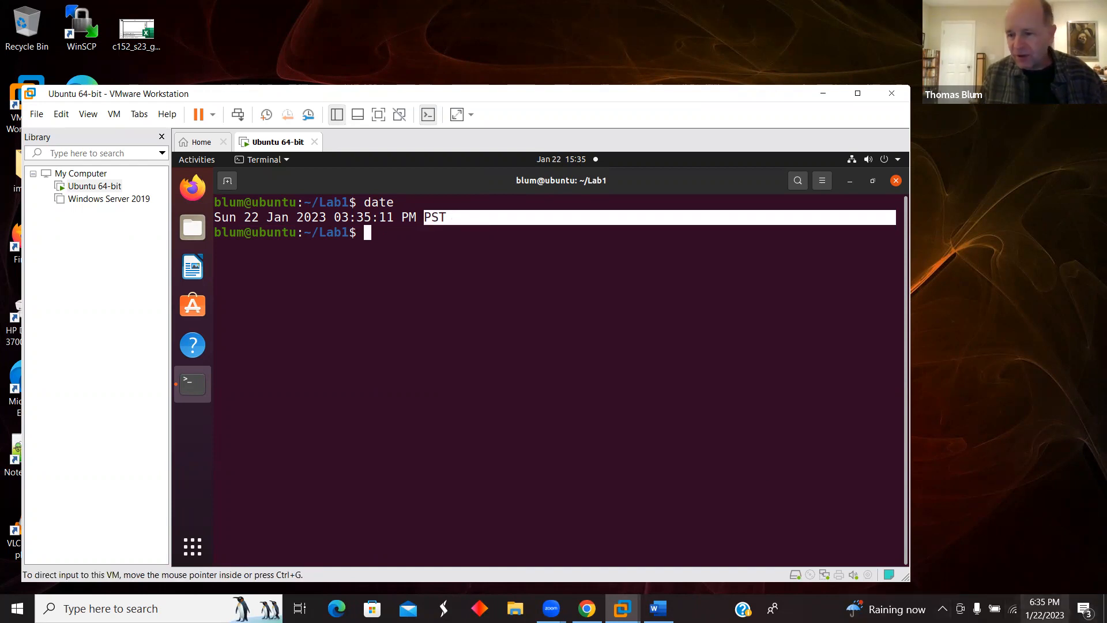
pyautogui.moveTo(352, 356)
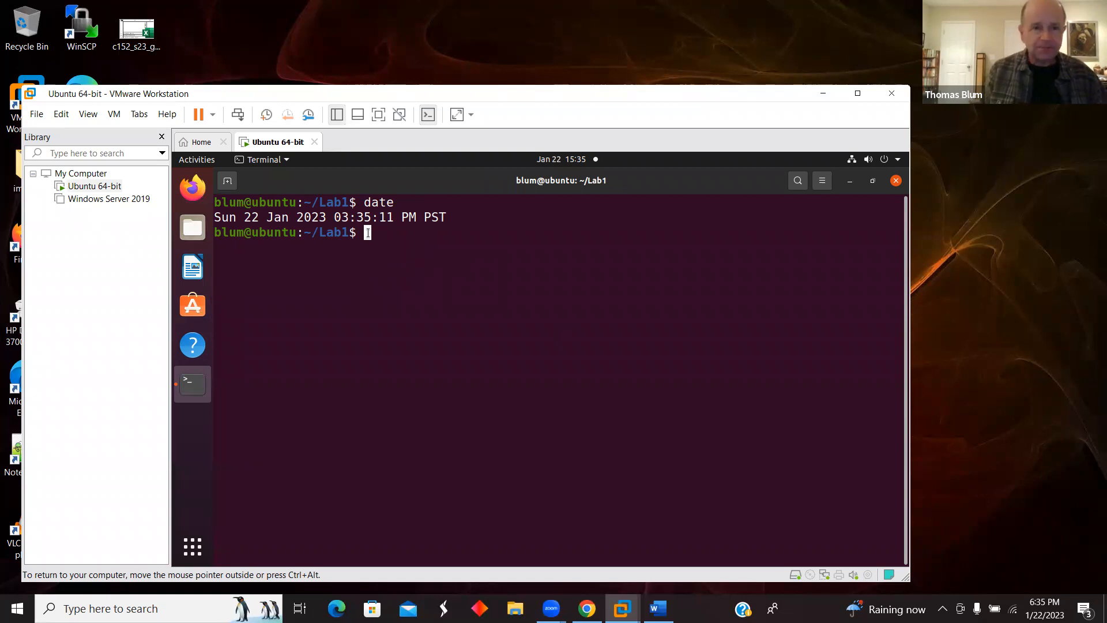
# Redirect date into a new today.txt, list Lab1 to confirm it, and highlight the file name.
pyautogui.write('date >')
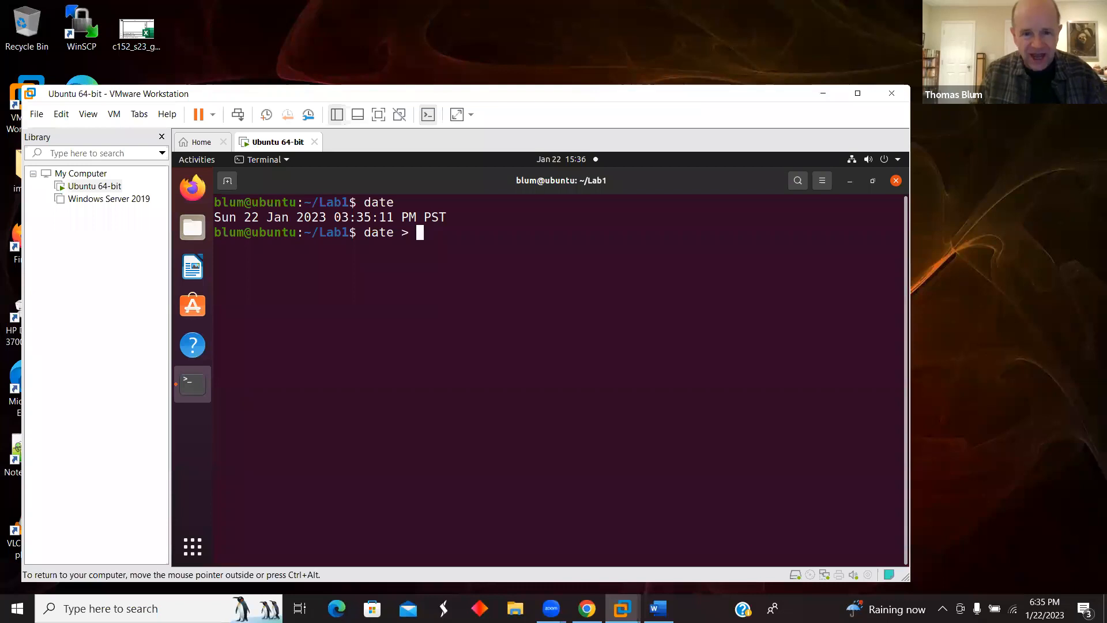
pyautogui.write('to')
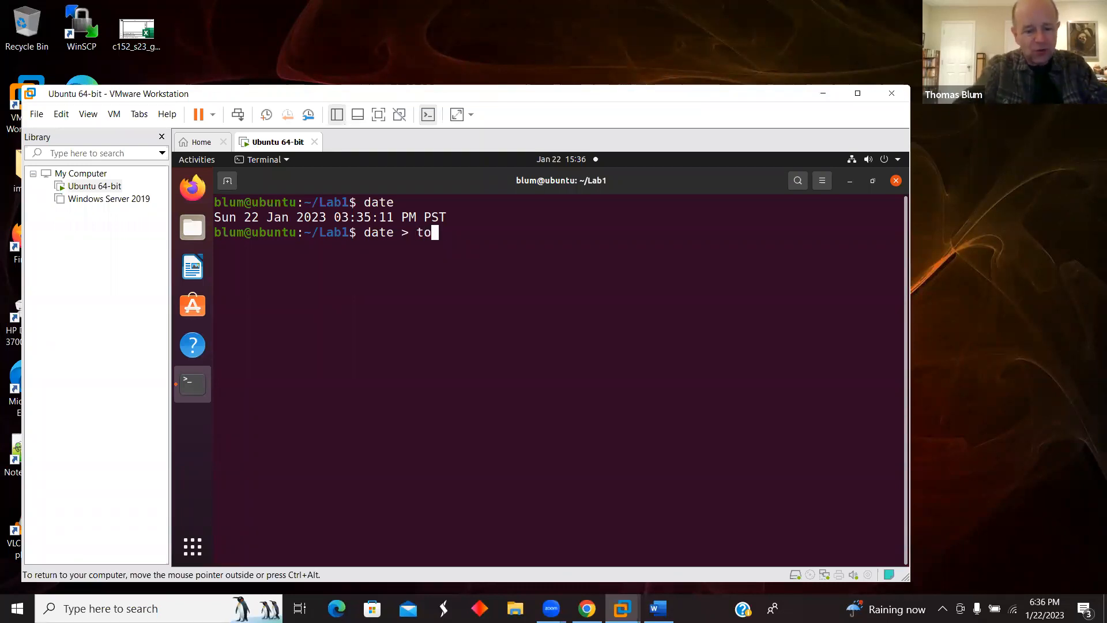
pyautogui.write('day.')
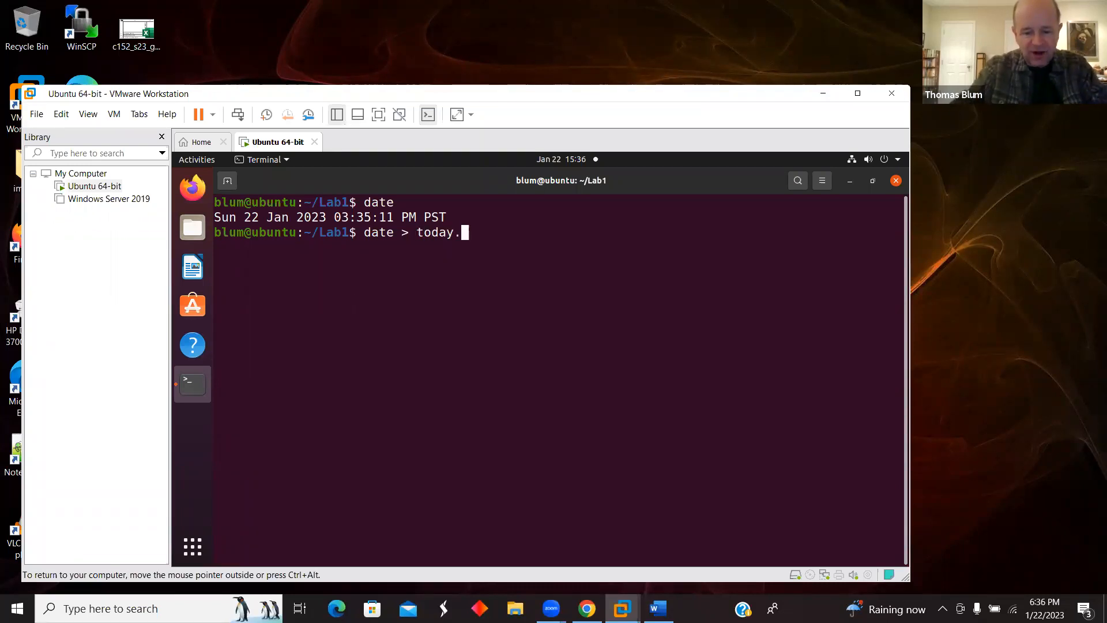
pyautogui.write('txt')
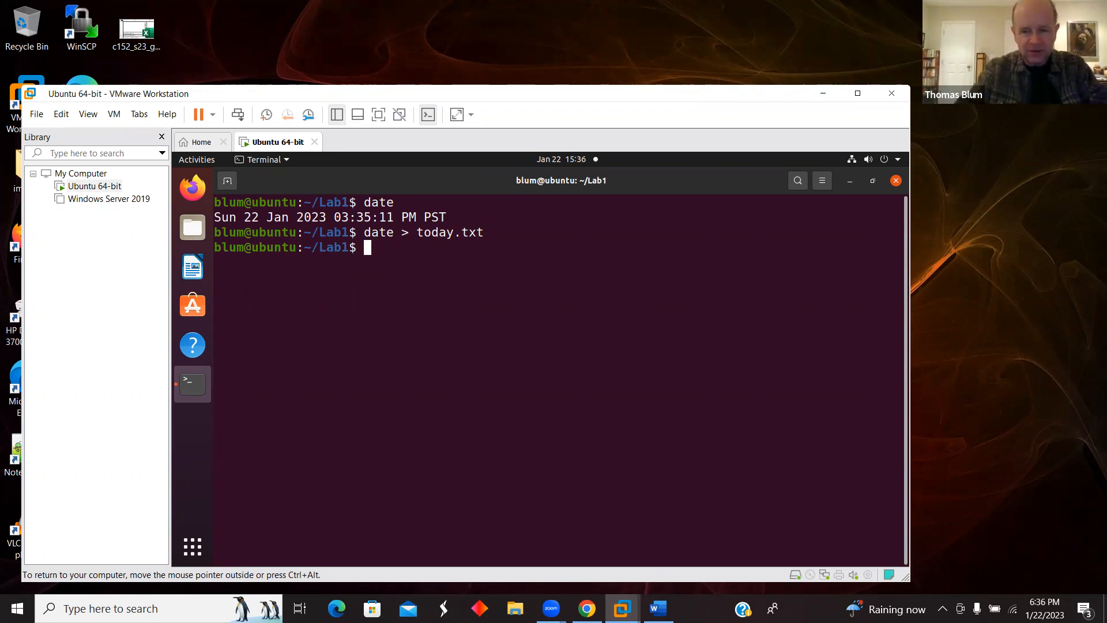
pyautogui.write('ls')
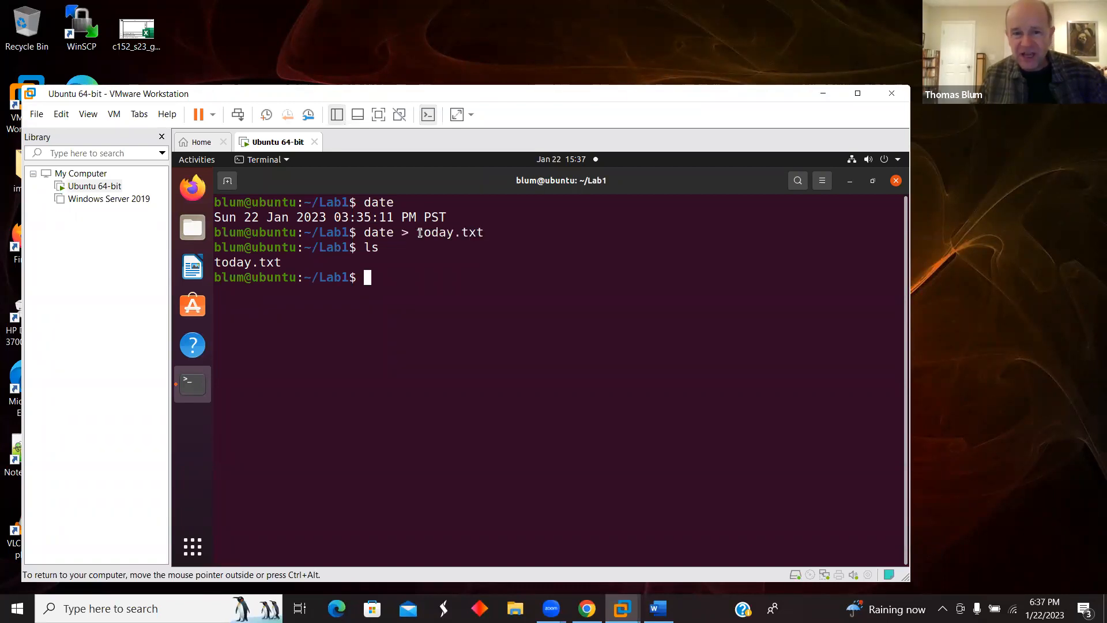
pyautogui.doubleClick(451, 233)
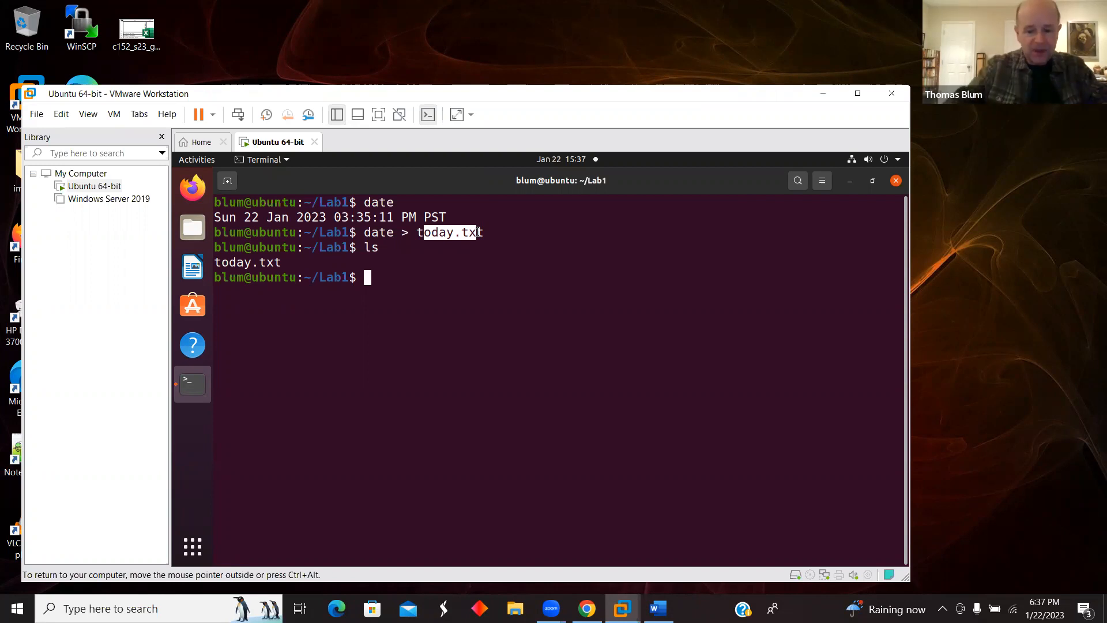
# Run ls -a to list Lab1 including the hidden . and .. entries.
pyautogui.write('ls')
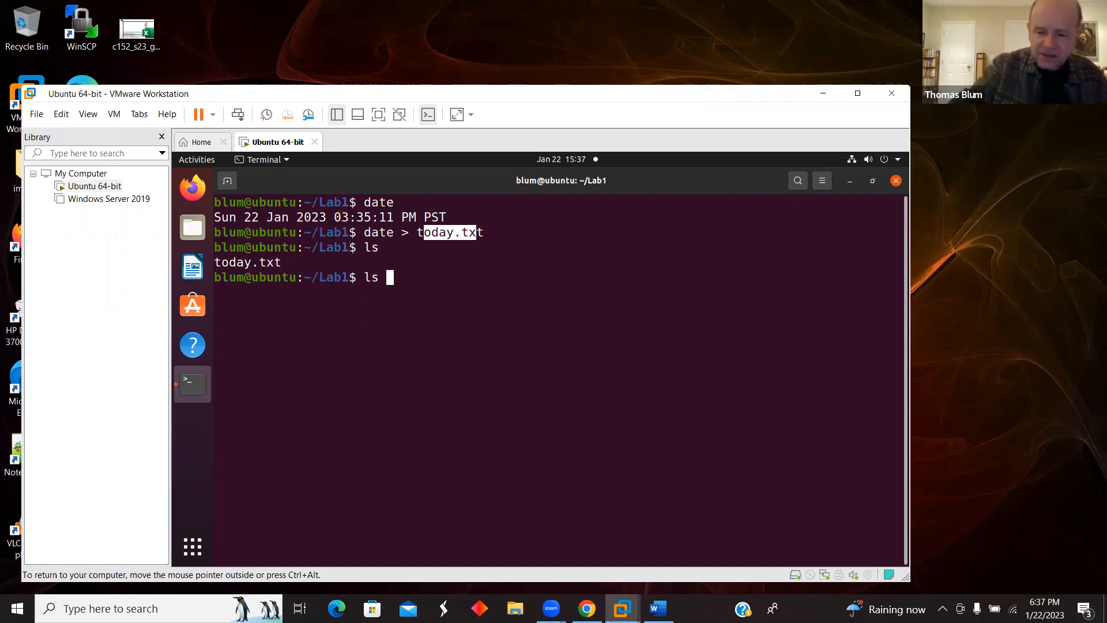
pyautogui.write('-')
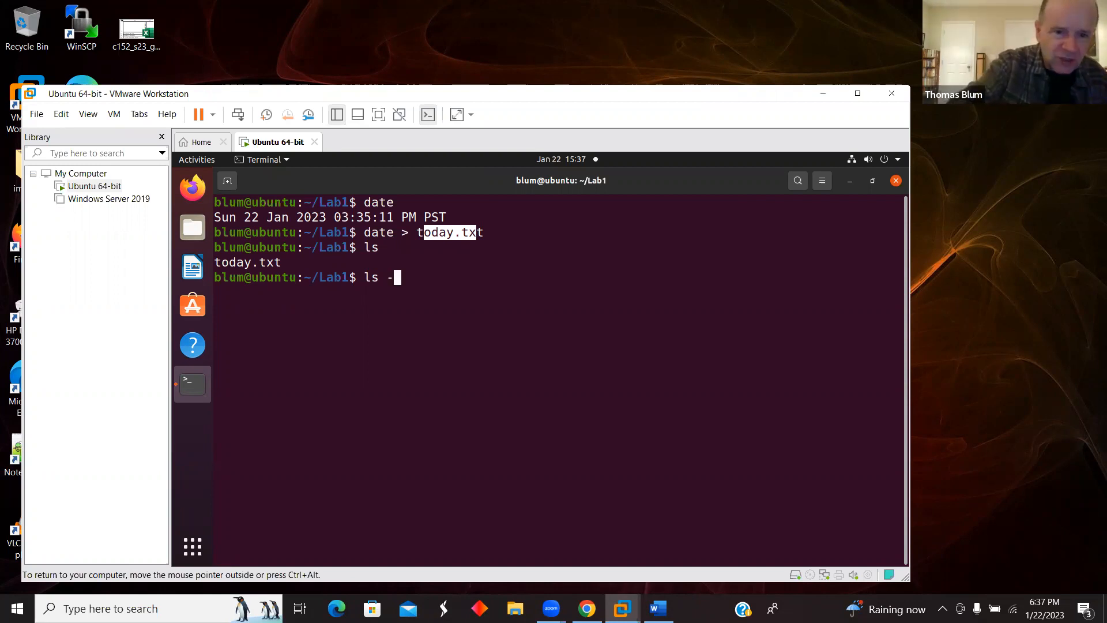
pyautogui.write('a')
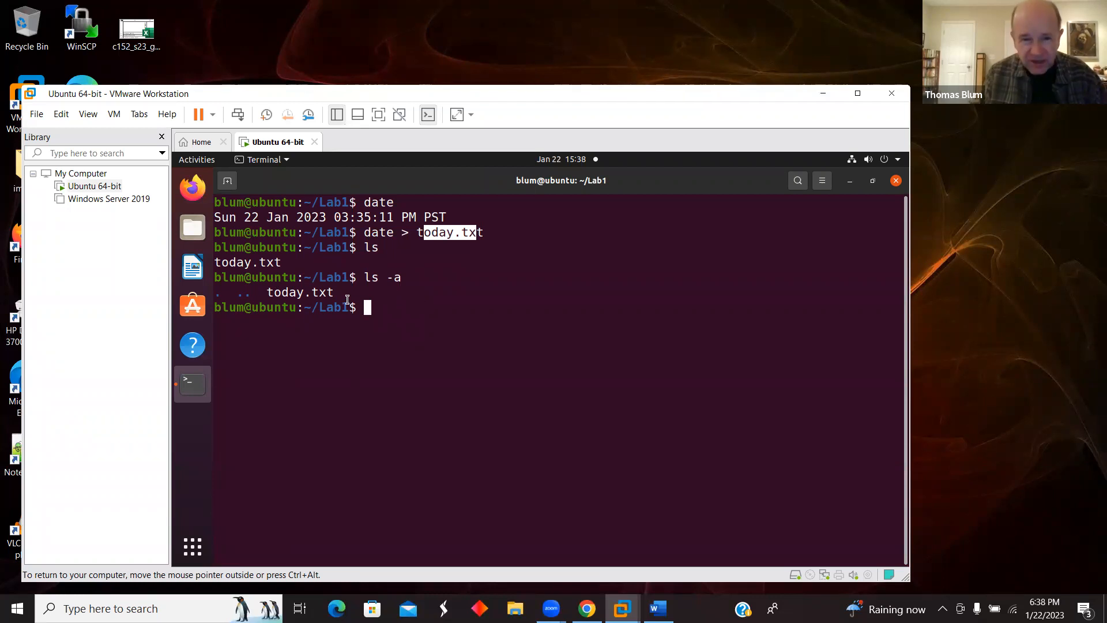
pyautogui.moveTo(419, 309)
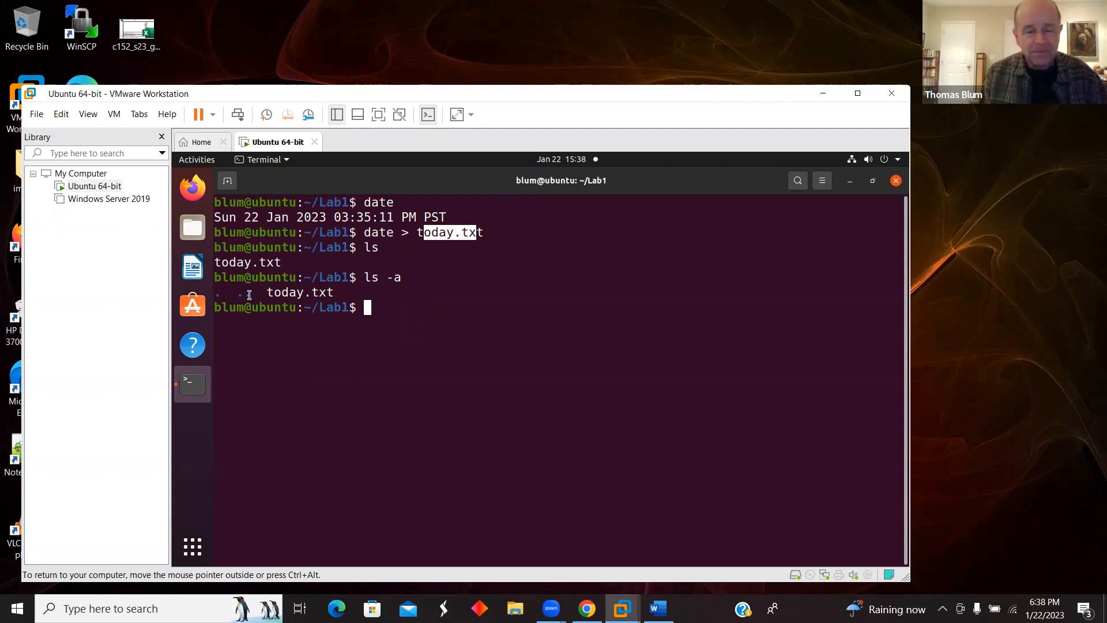
pyautogui.moveTo(389, 322)
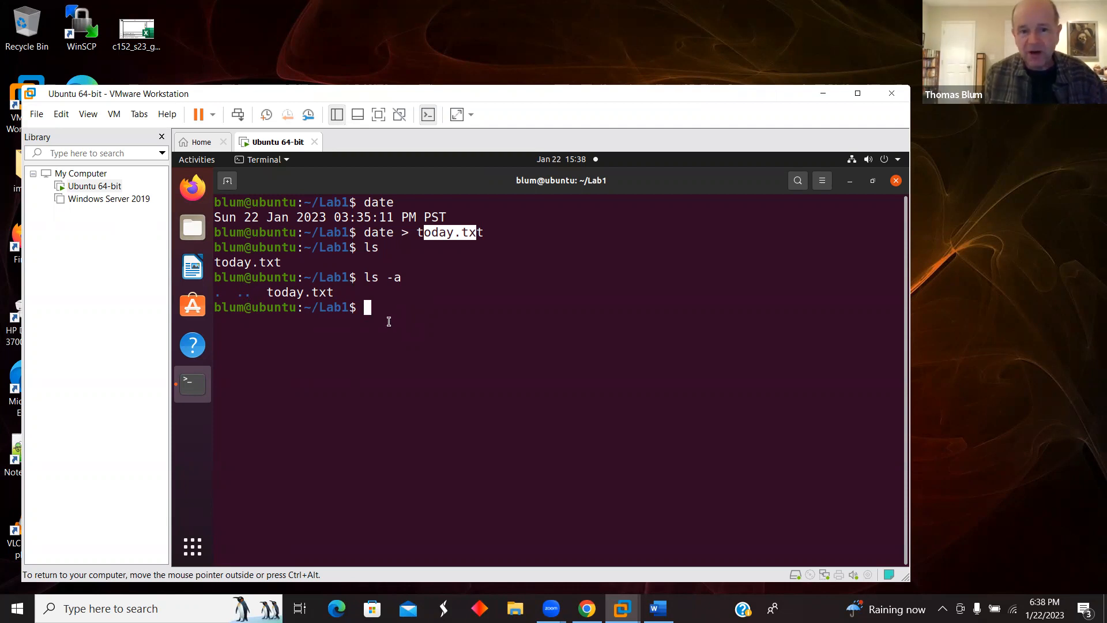
pyautogui.moveTo(290, 302)
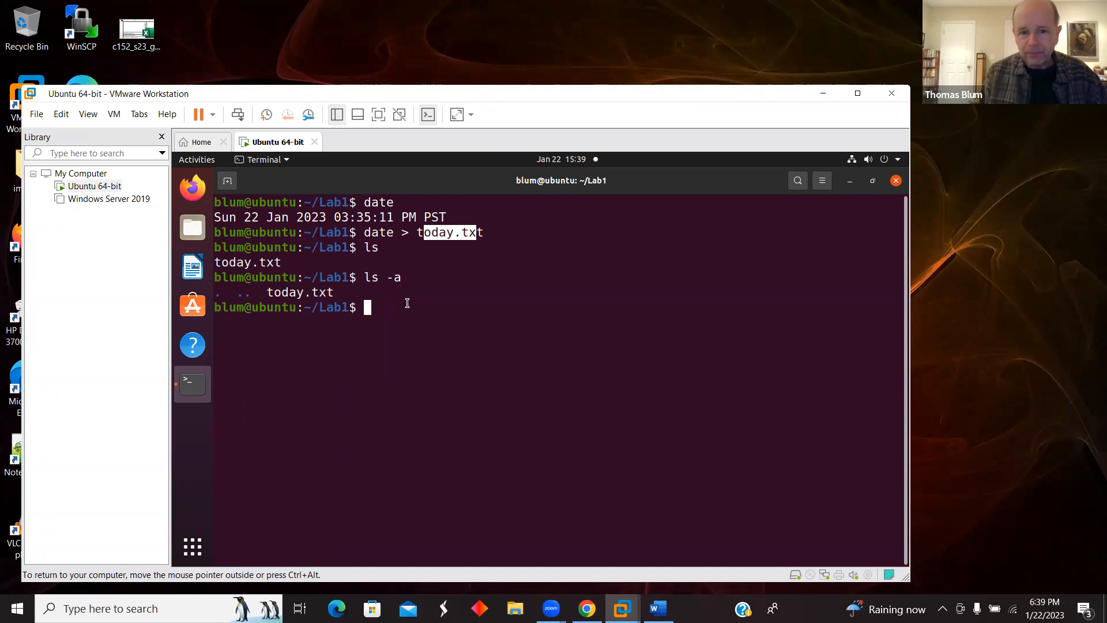
pyautogui.moveTo(389, 313)
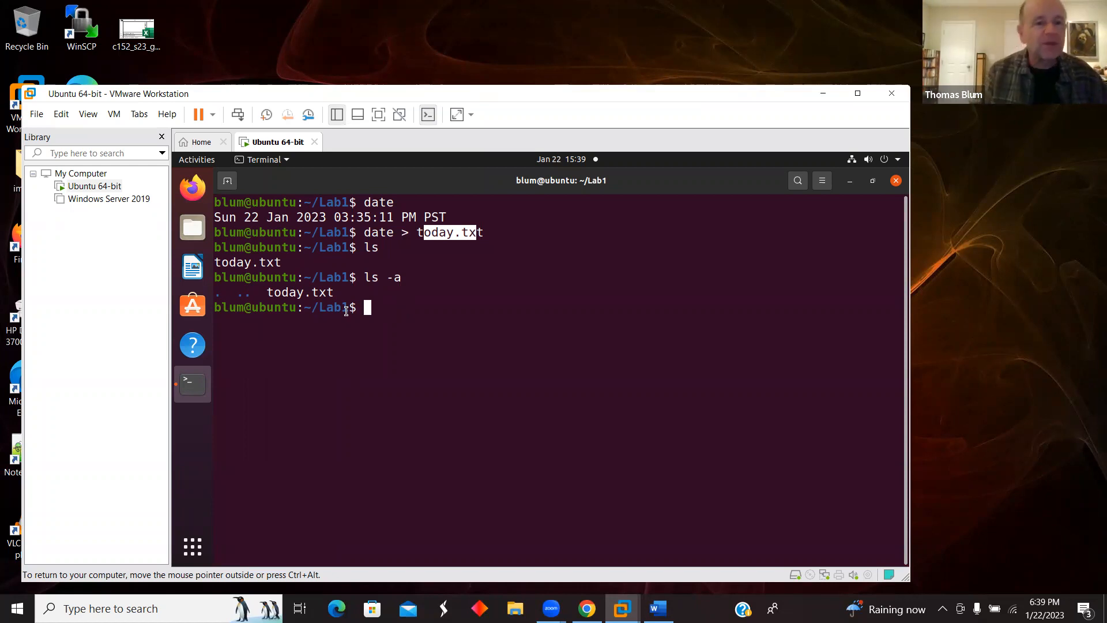
pyautogui.moveTo(230, 297)
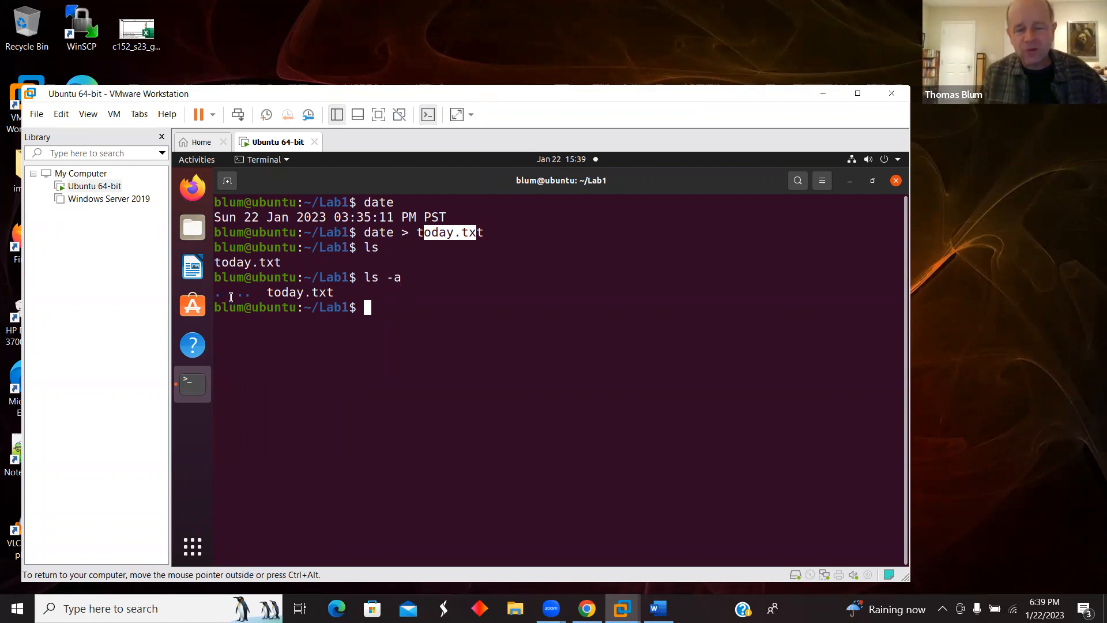
pyautogui.moveTo(488, 307)
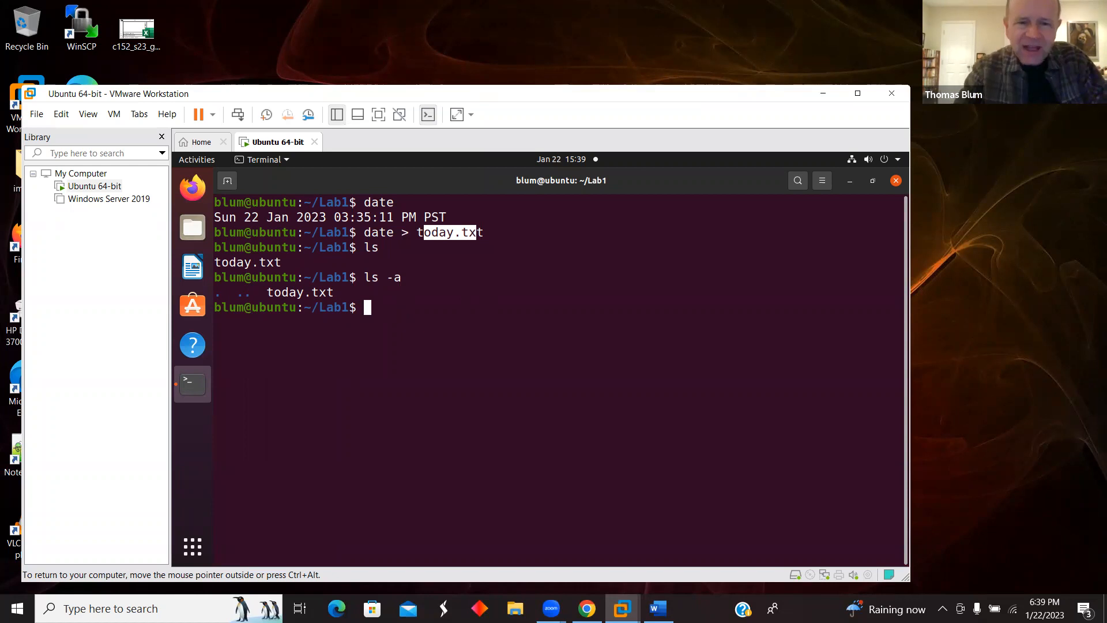
# Run ls -sail for inodes, blocks, permissions and owners, highlighting today.txt's 32-byte size.
pyautogui.write('ls -')
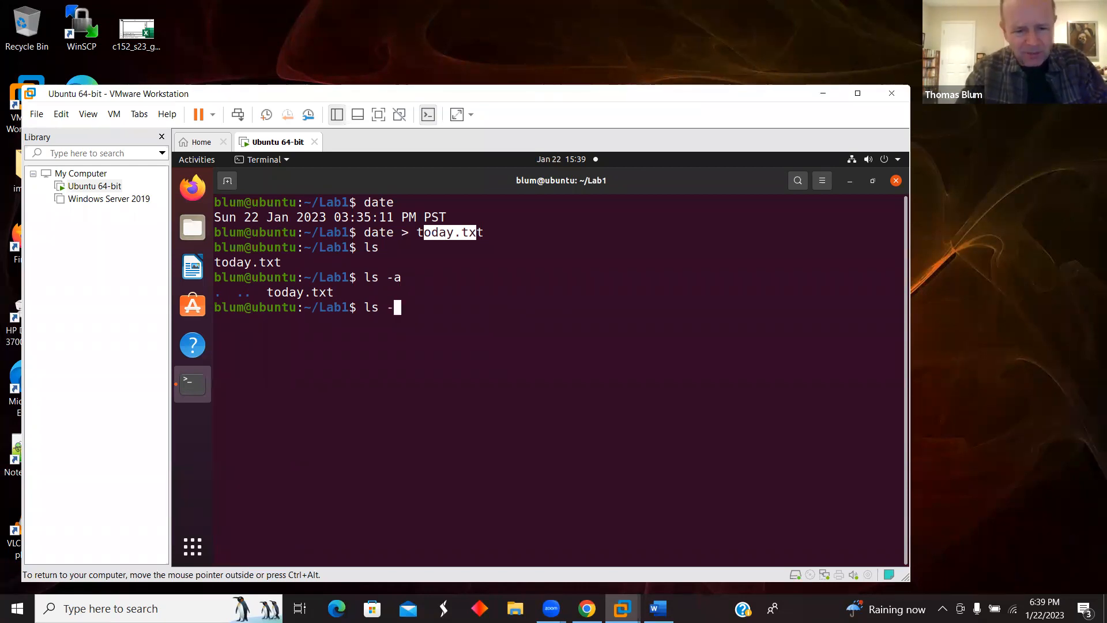
pyautogui.write('s')
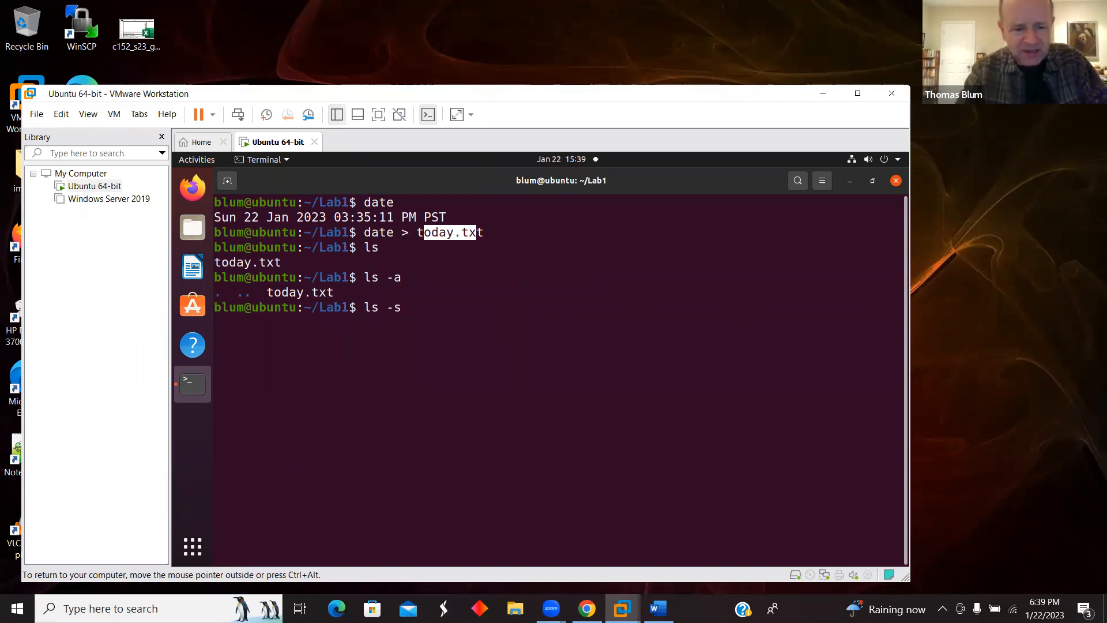
pyautogui.write('ail')
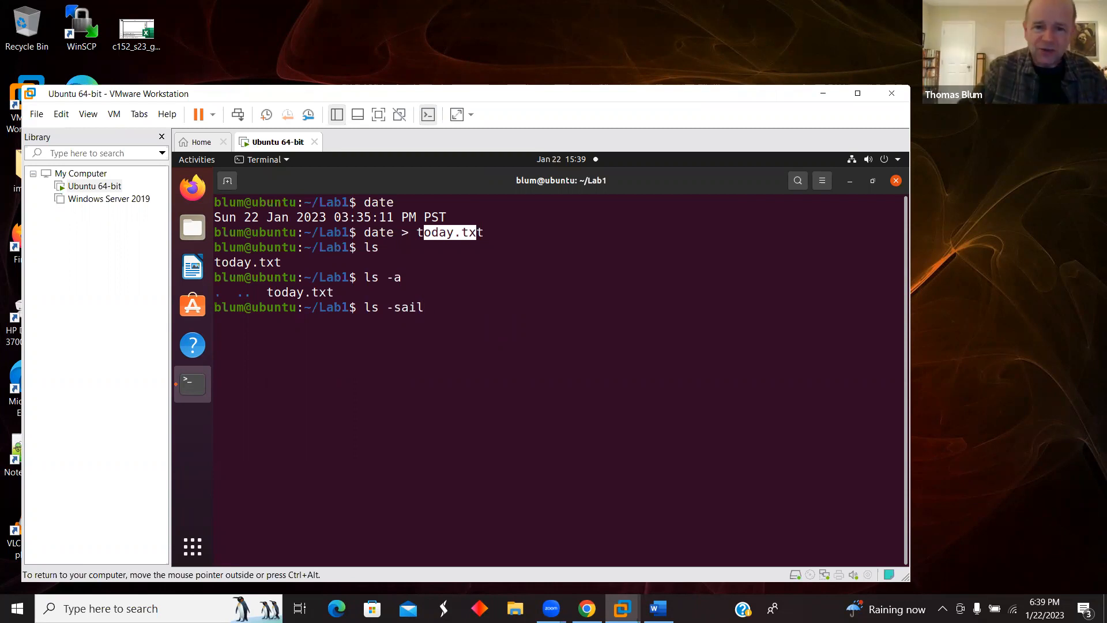
pyautogui.press('Return')
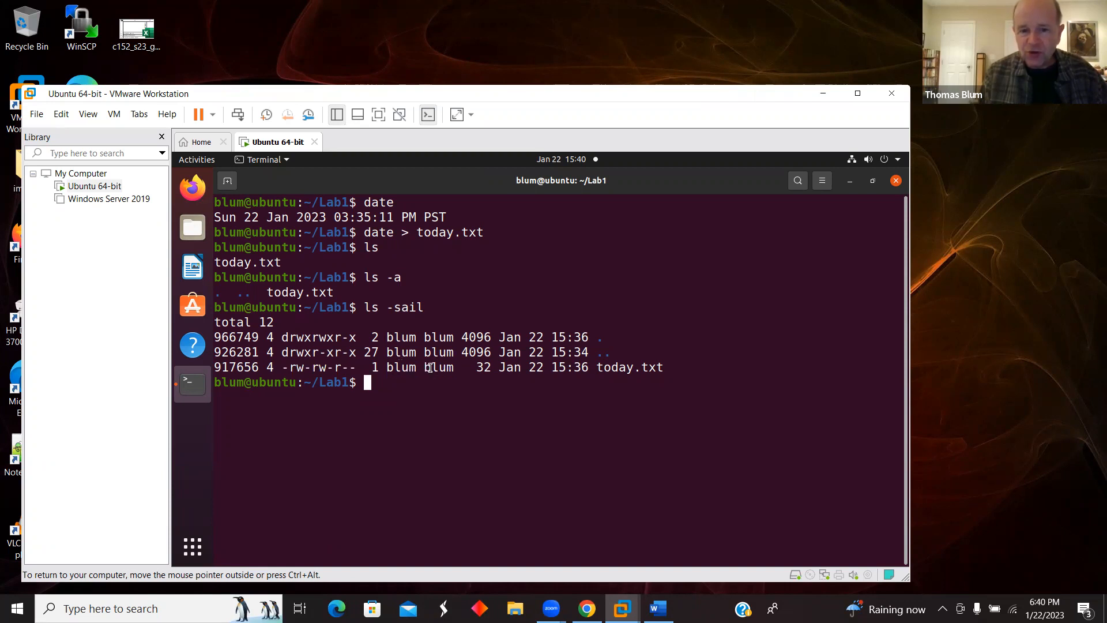
pyautogui.moveTo(531, 359)
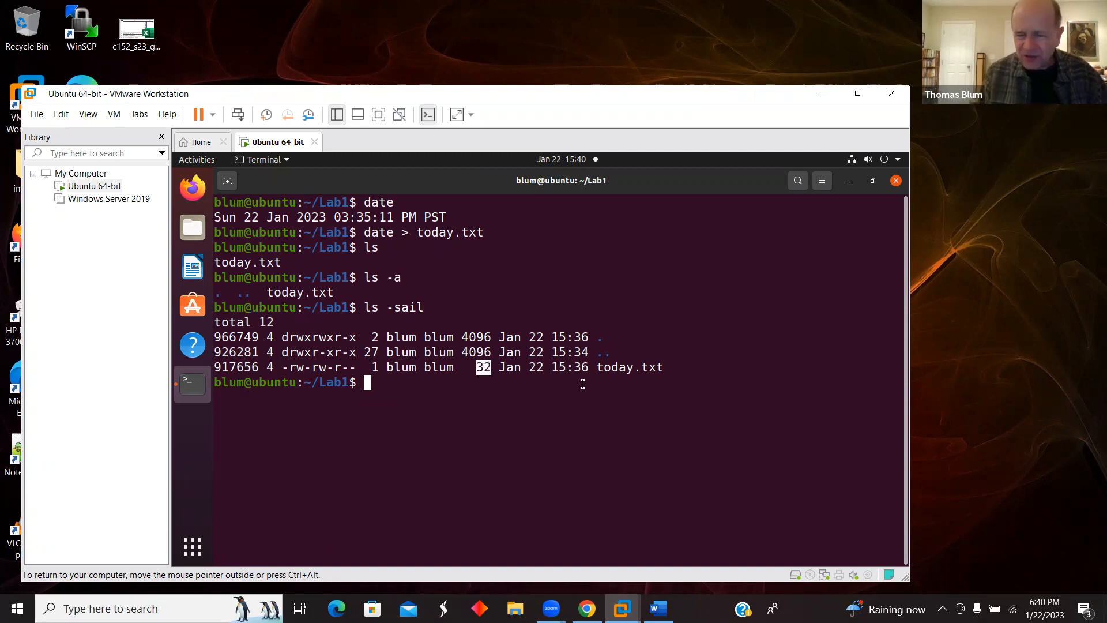
pyautogui.doubleClick(630, 366)
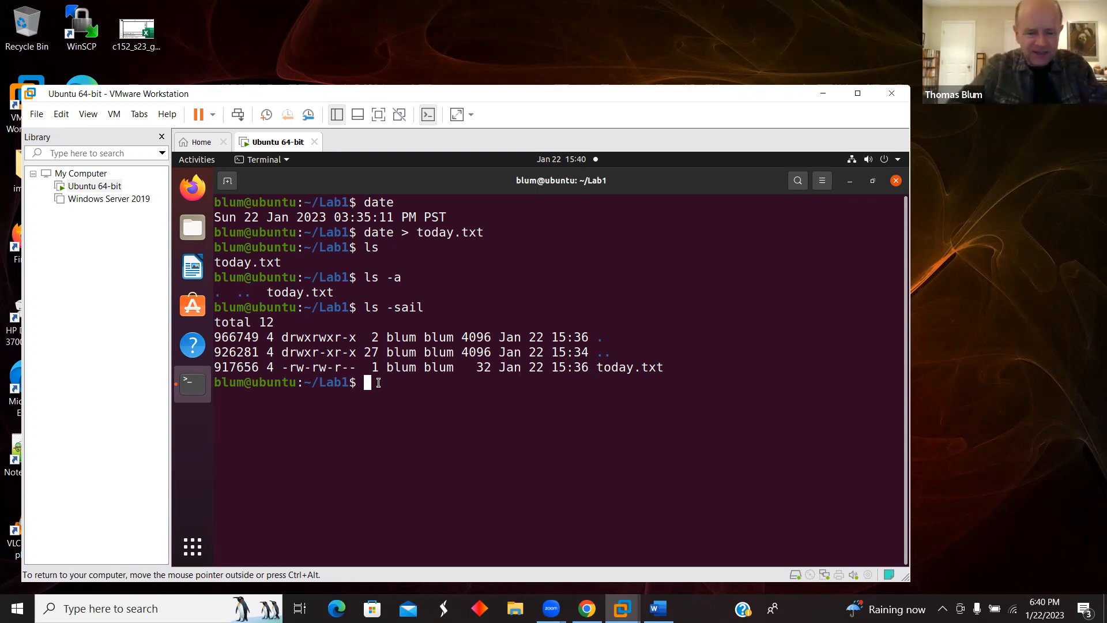
pyautogui.write('stat')
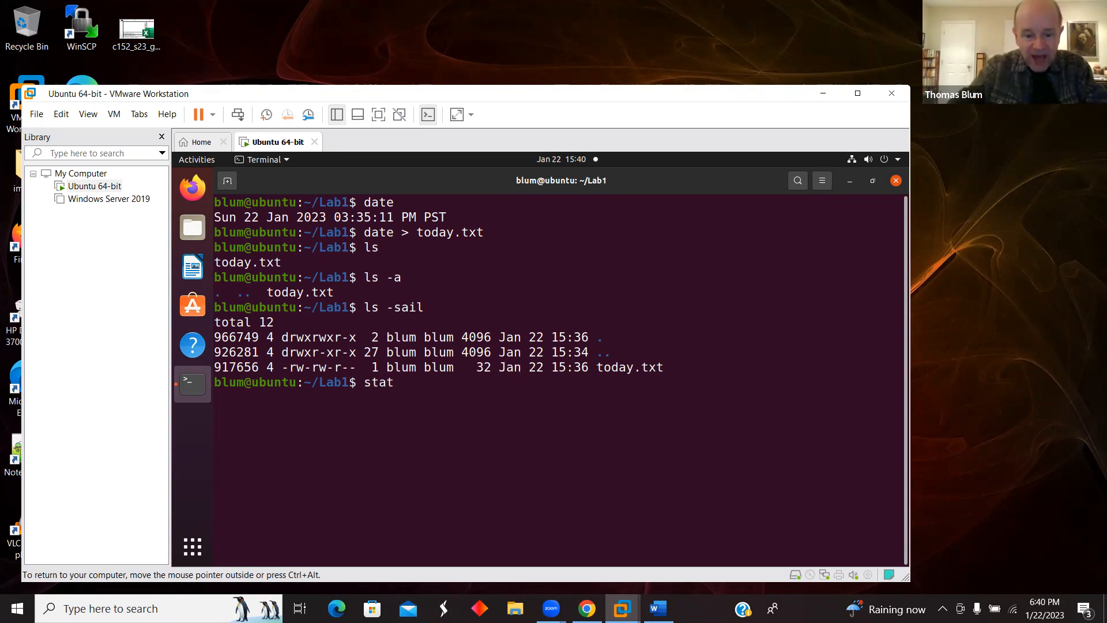
pyautogui.write('today')
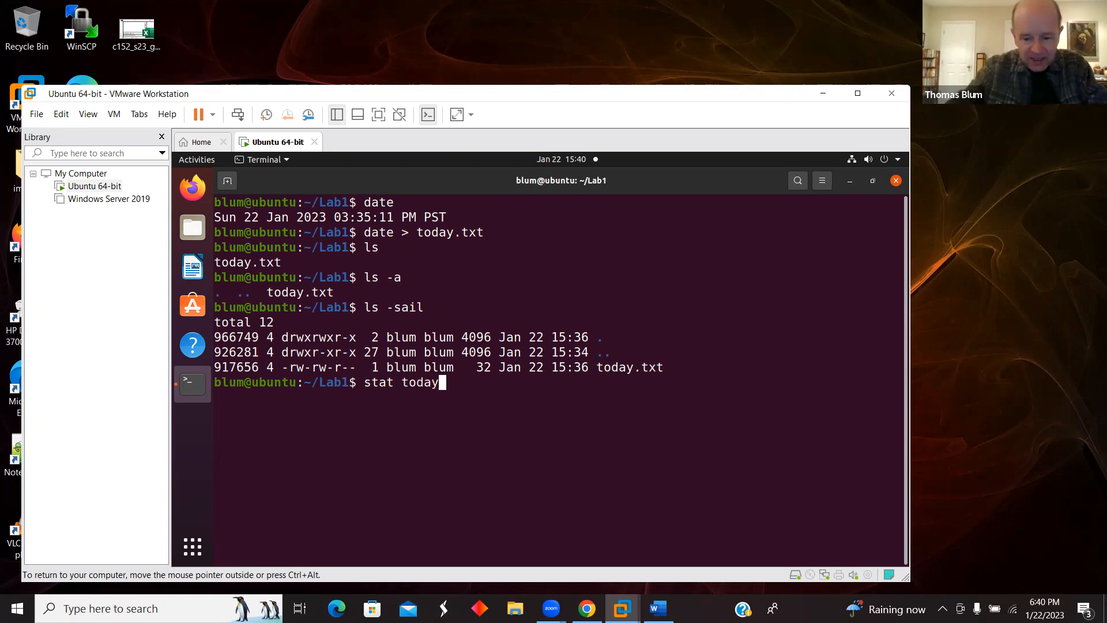
pyautogui.write(',')
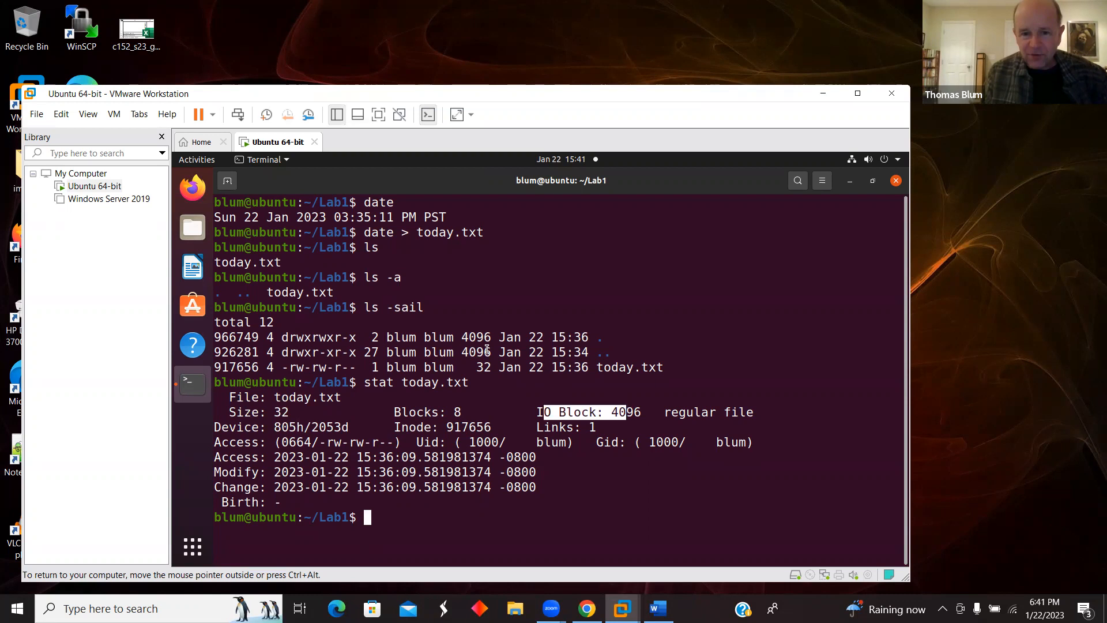
pyautogui.moveTo(692, 447)
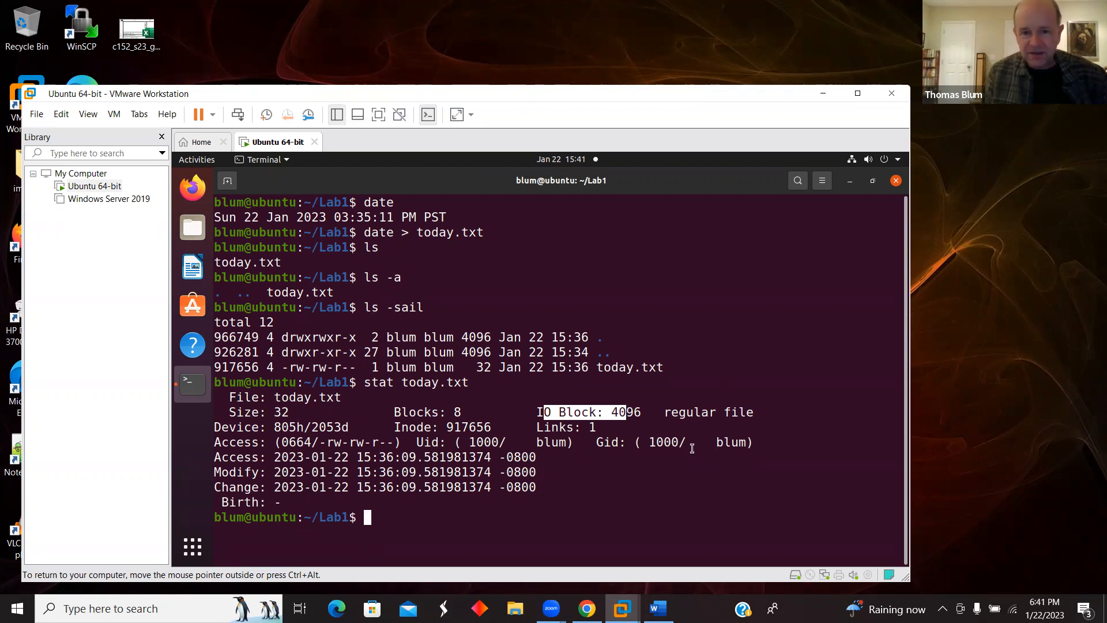
pyautogui.moveTo(459, 427)
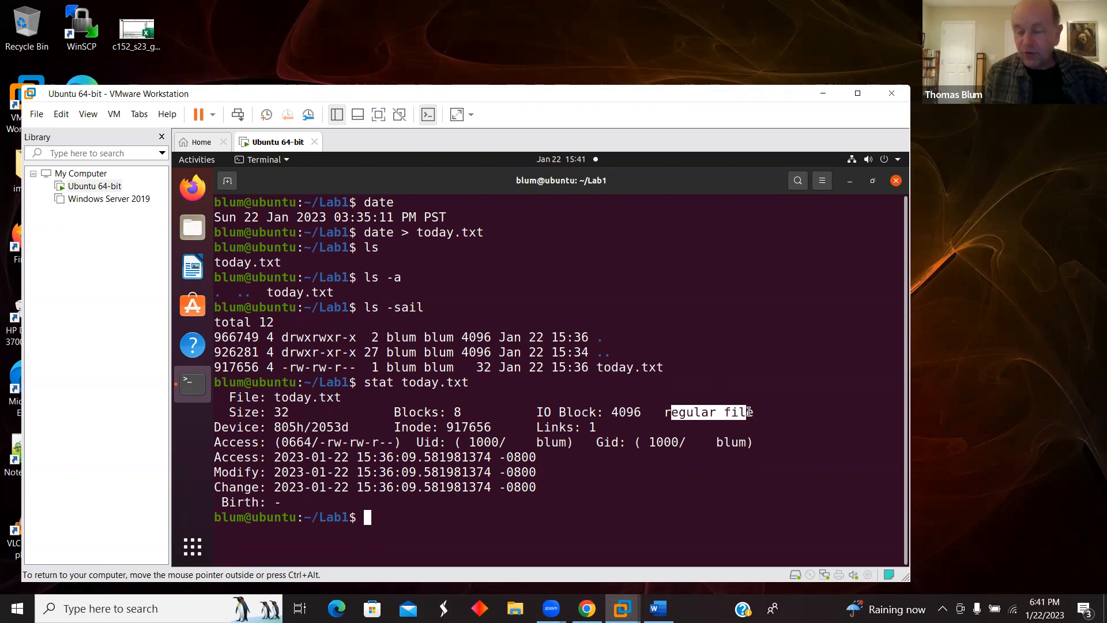
pyautogui.moveTo(268, 436)
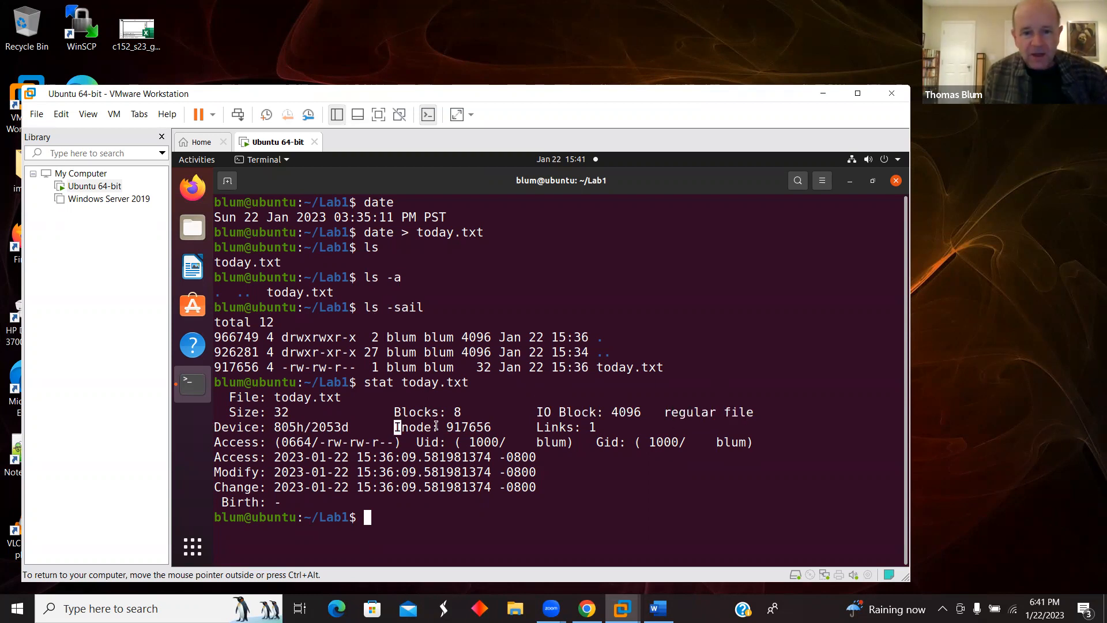
pyautogui.doubleClick(411, 427)
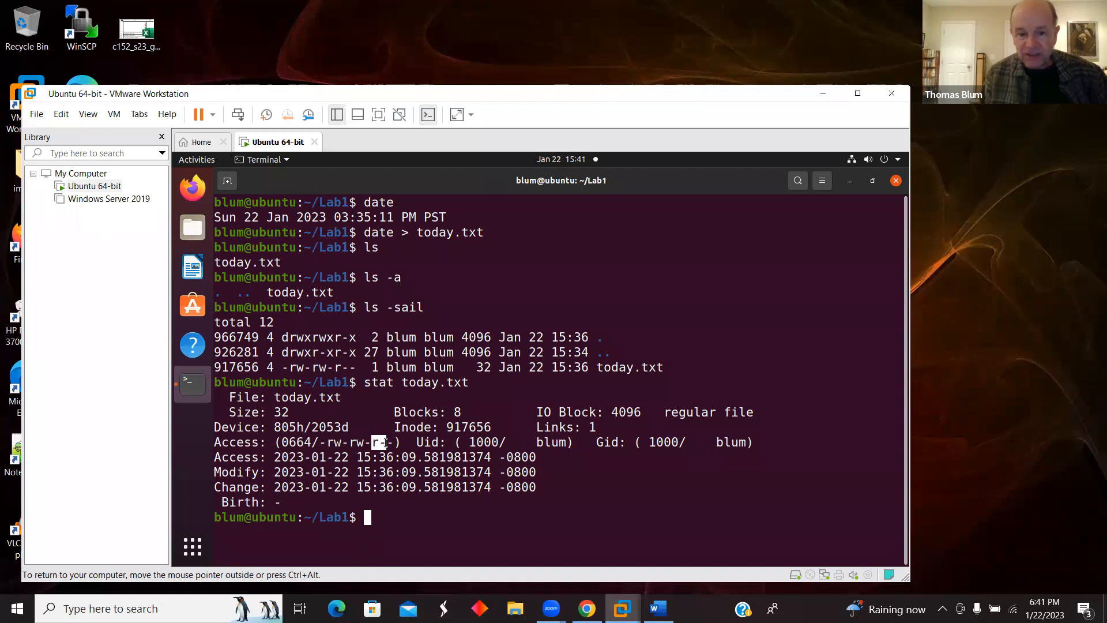
pyautogui.moveTo(423, 443)
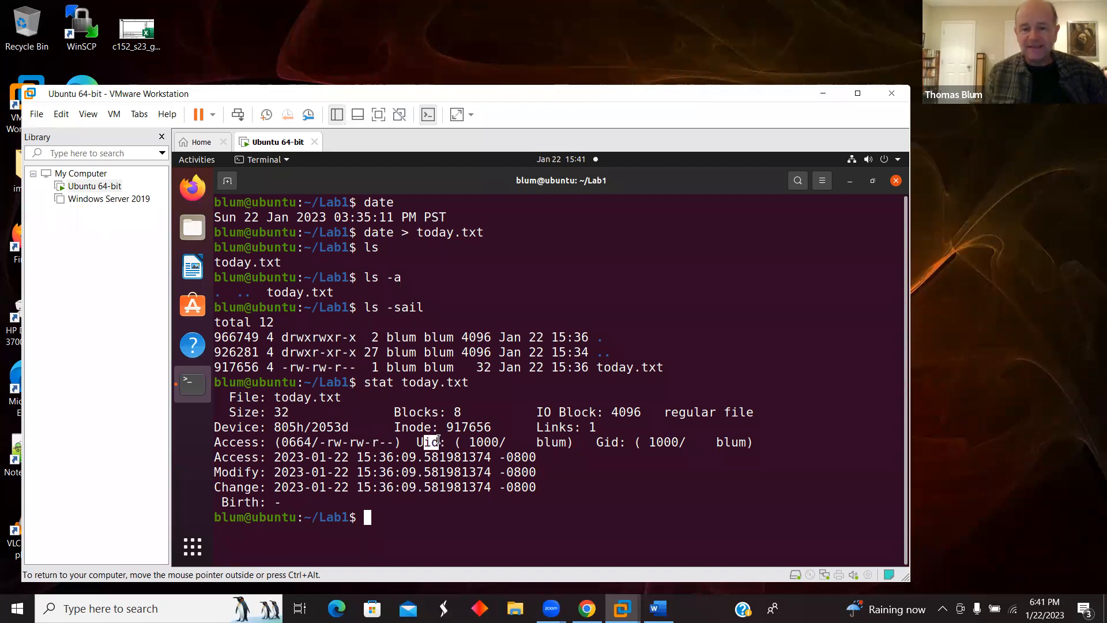
pyautogui.doubleClick(551, 443)
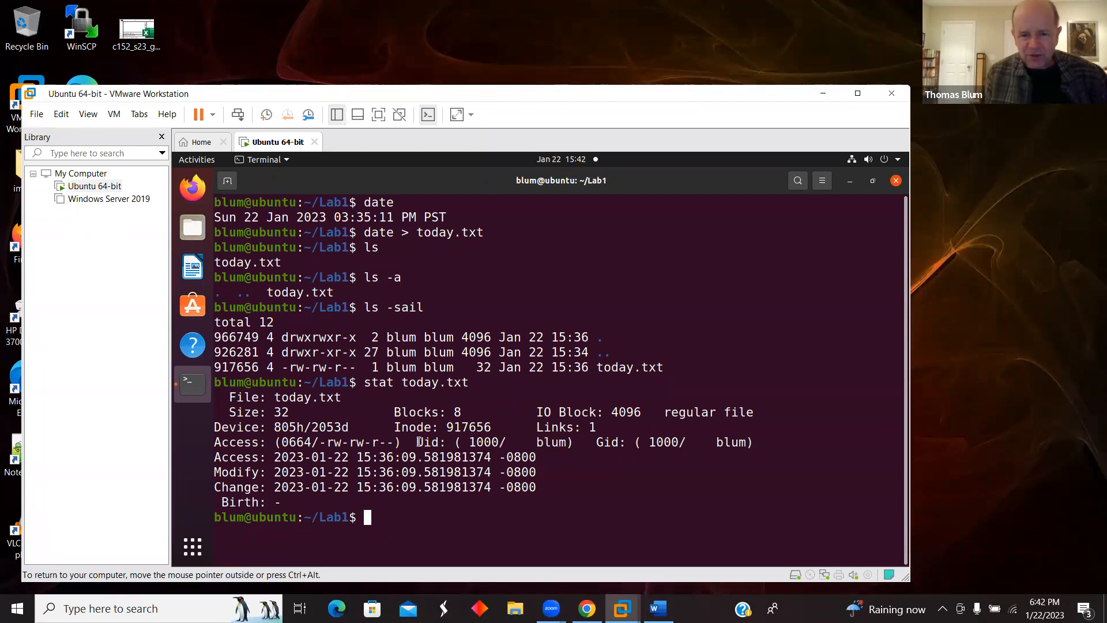
pyautogui.moveTo(415, 442); pyautogui.dragTo(573, 442)
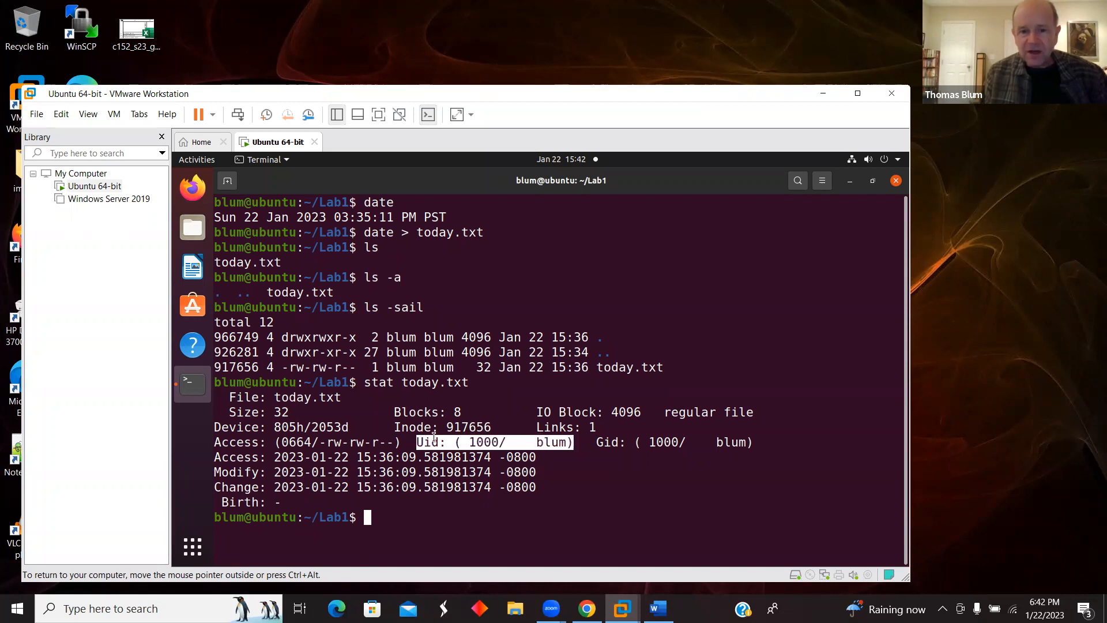
pyautogui.moveTo(518, 436)
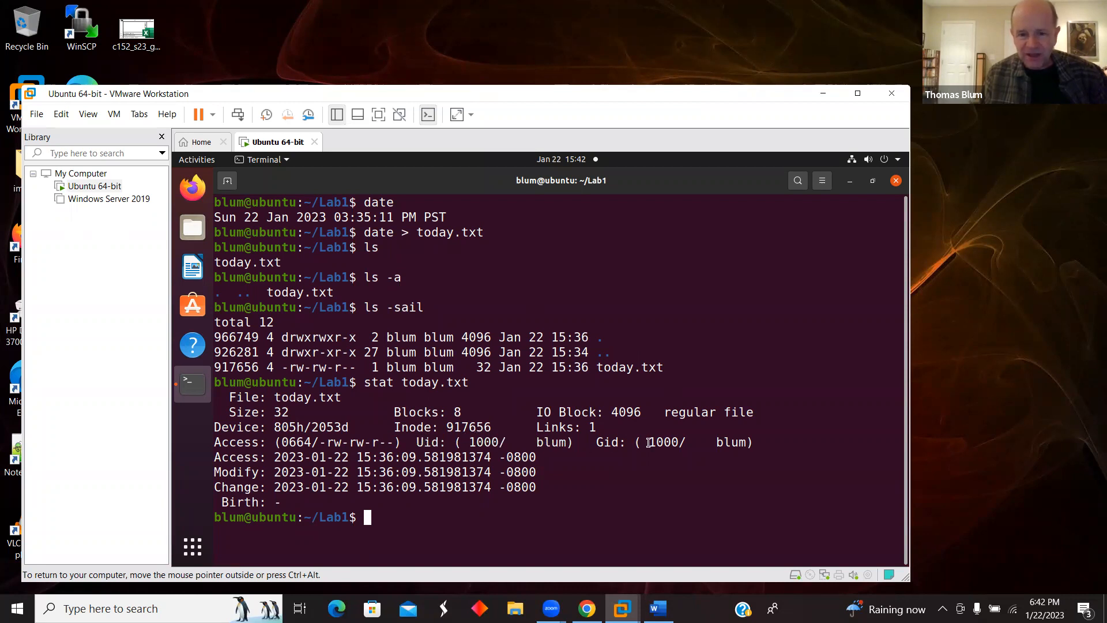
pyautogui.moveTo(595, 442); pyautogui.dragTo(685, 442)
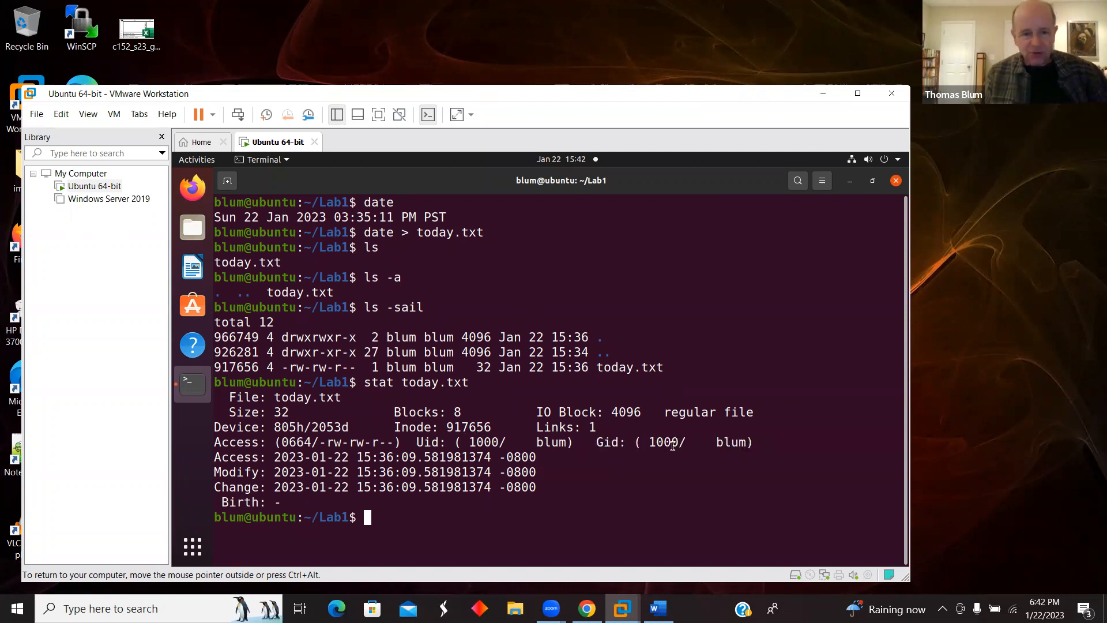
pyautogui.moveTo(214, 456); pyautogui.dragTo(456, 487)
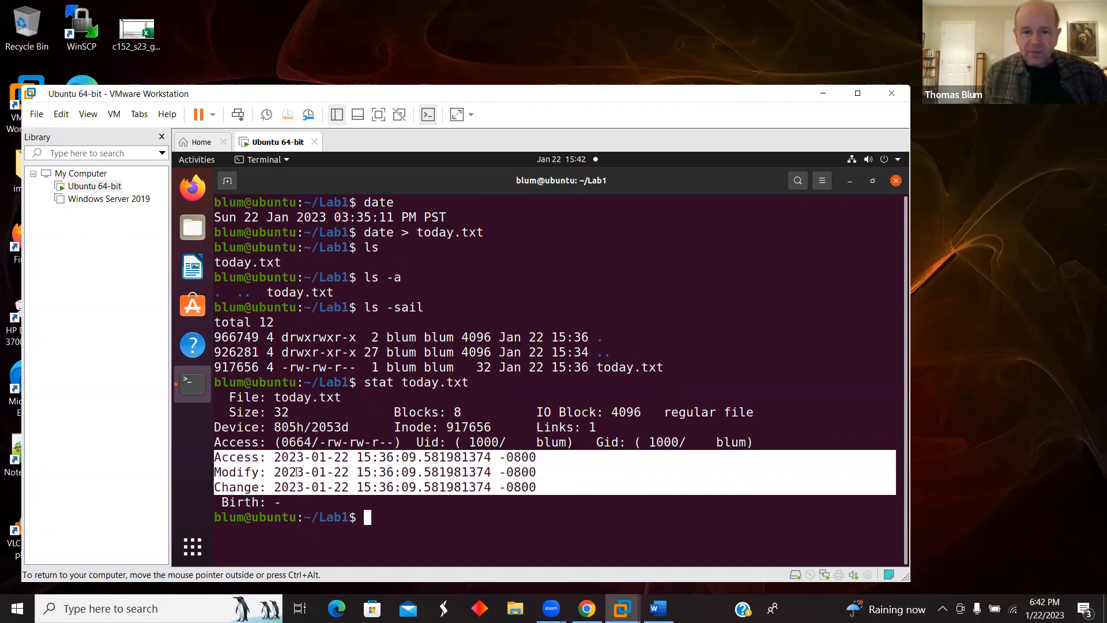
pyautogui.moveTo(264, 473)
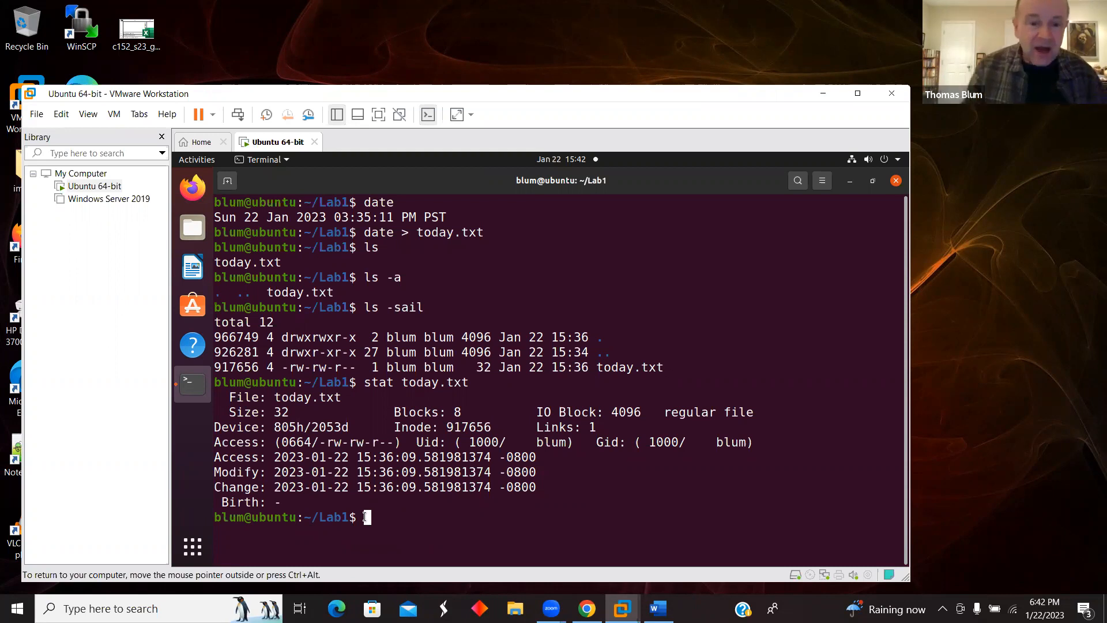
# Run cat today.txt to show its saved line Sun 22 Jan 2023 03:36:09 PM PST.
pyautogui.write('cat t')
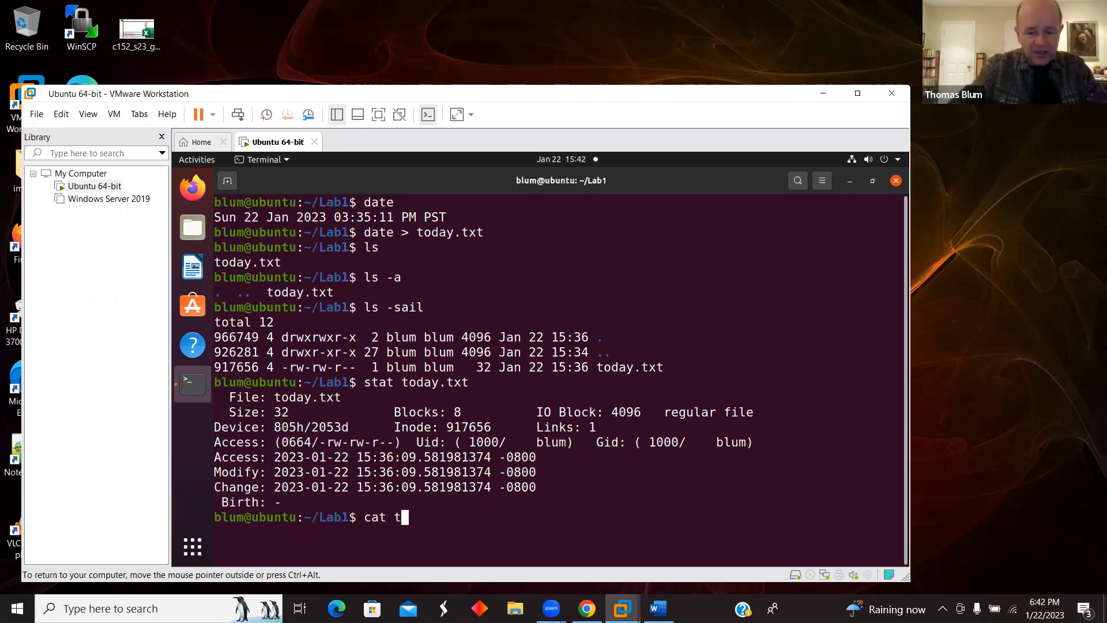
pyautogui.write('oday')
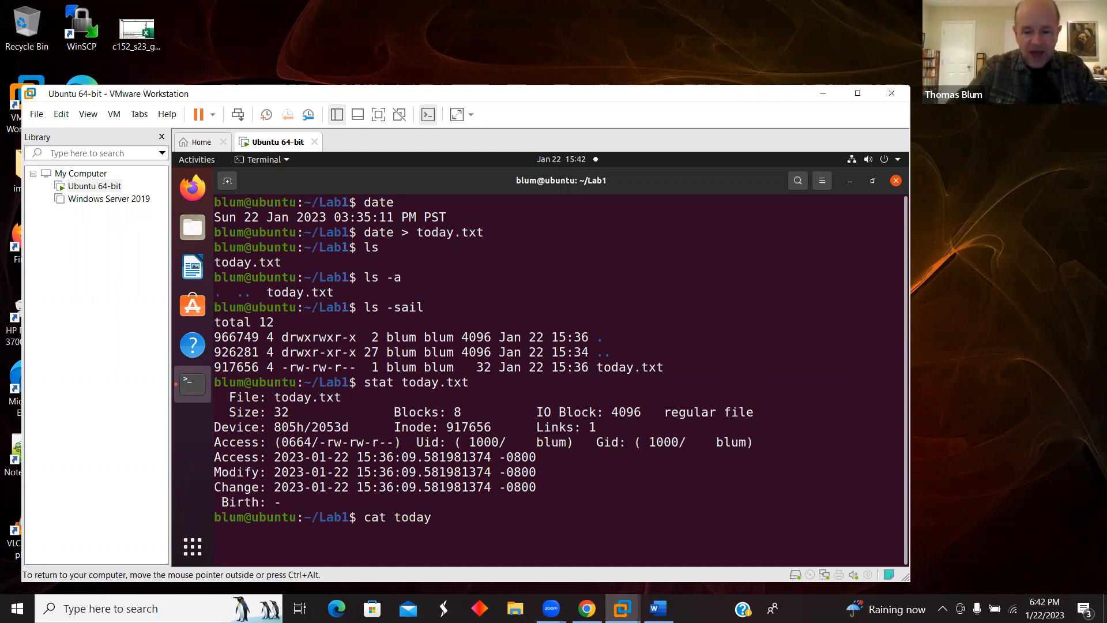
pyautogui.write('.txt')
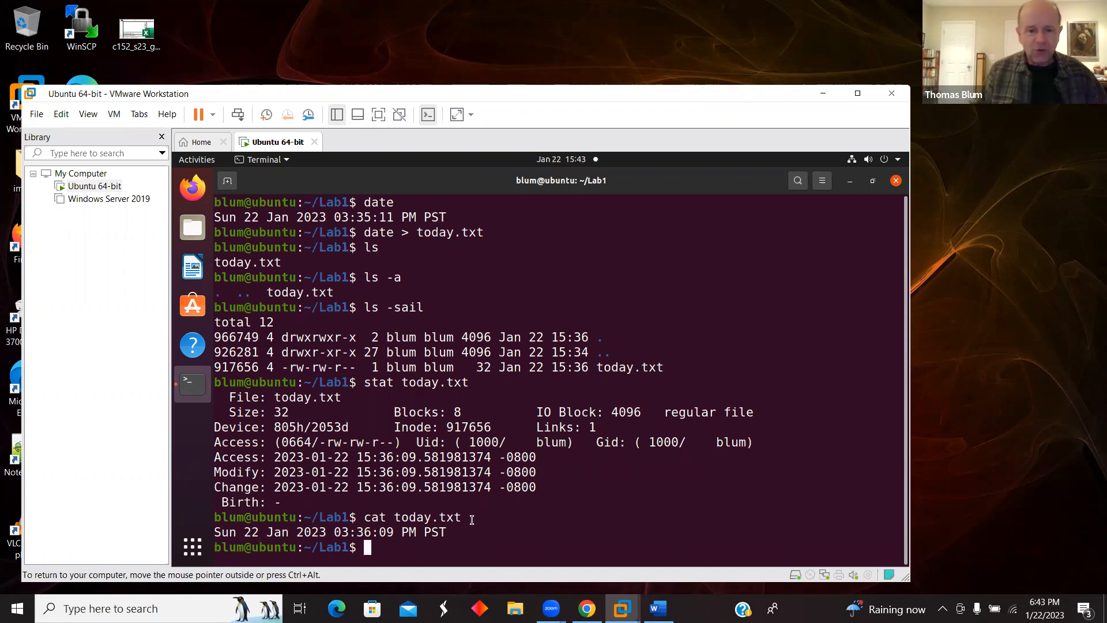
# Overwrite today.txt with date > and cat it to show only 03:43:32 PM.
pyautogui.write('date >')
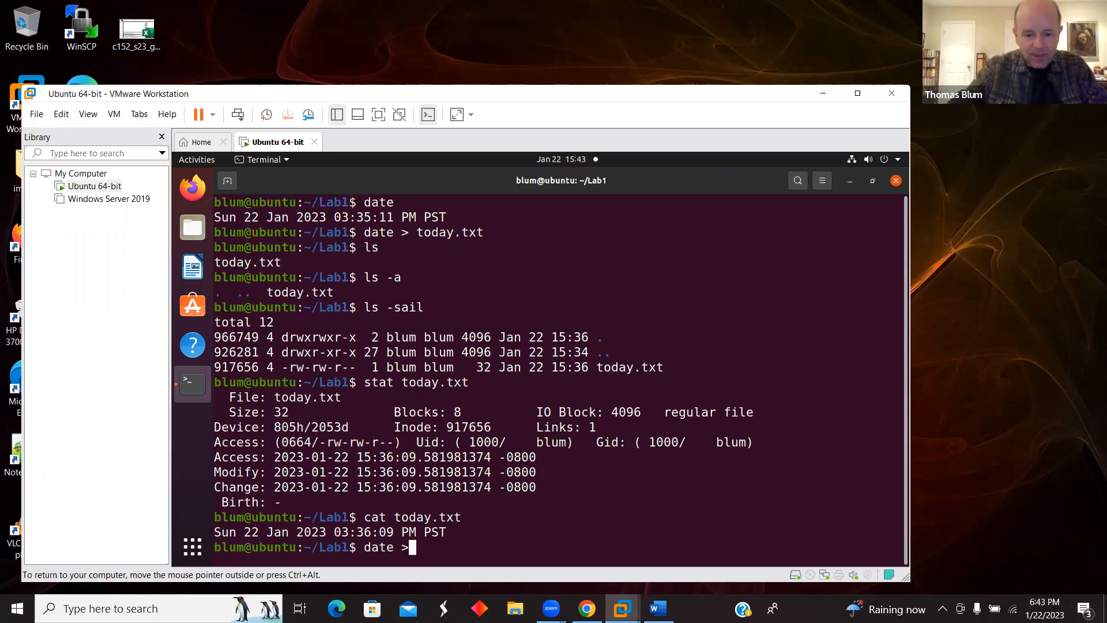
pyautogui.write('today')
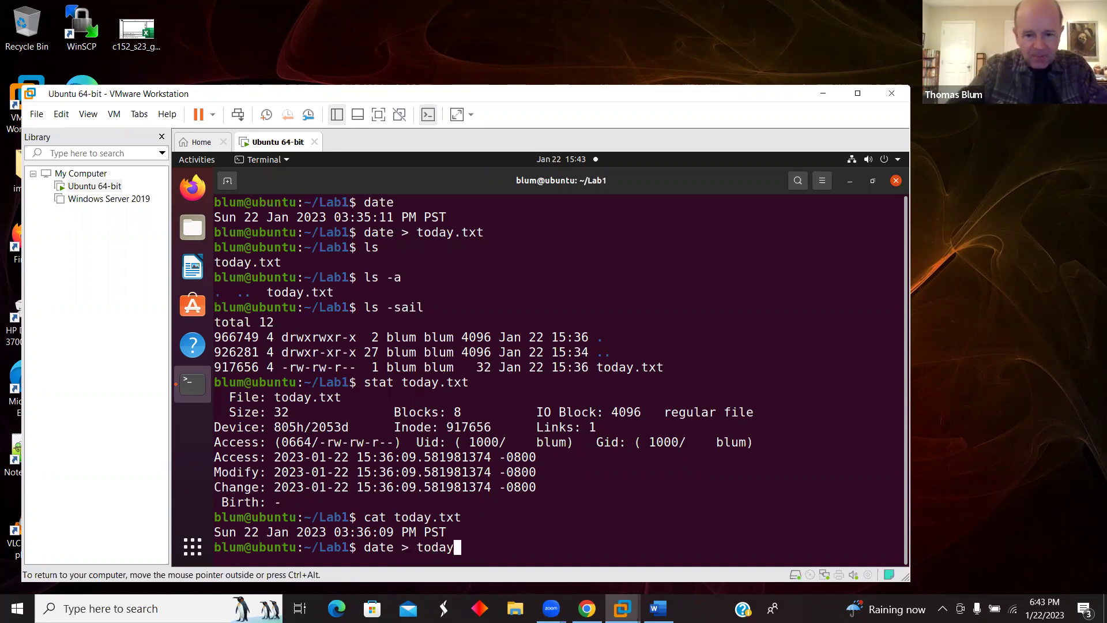
pyautogui.write('.txt')
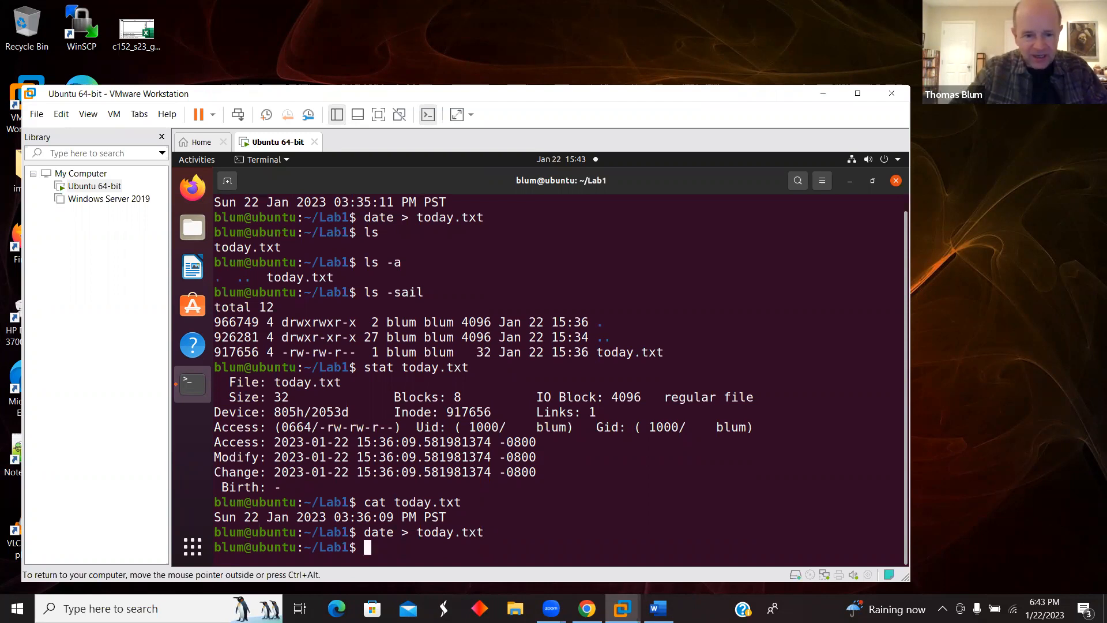
pyautogui.write('cat today')
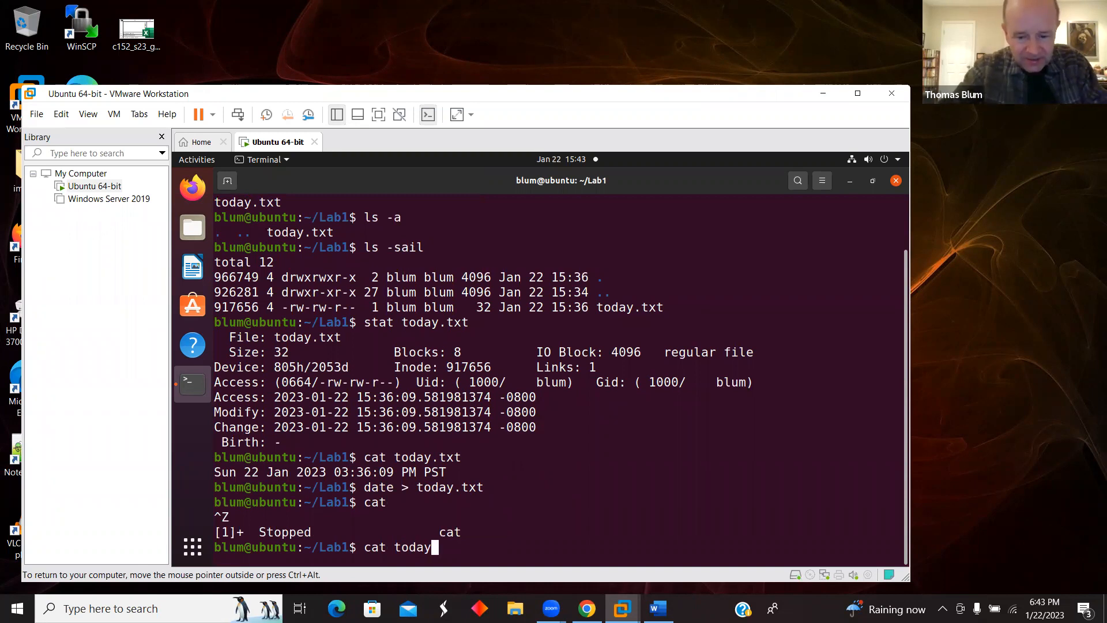
pyautogui.write('.txt')
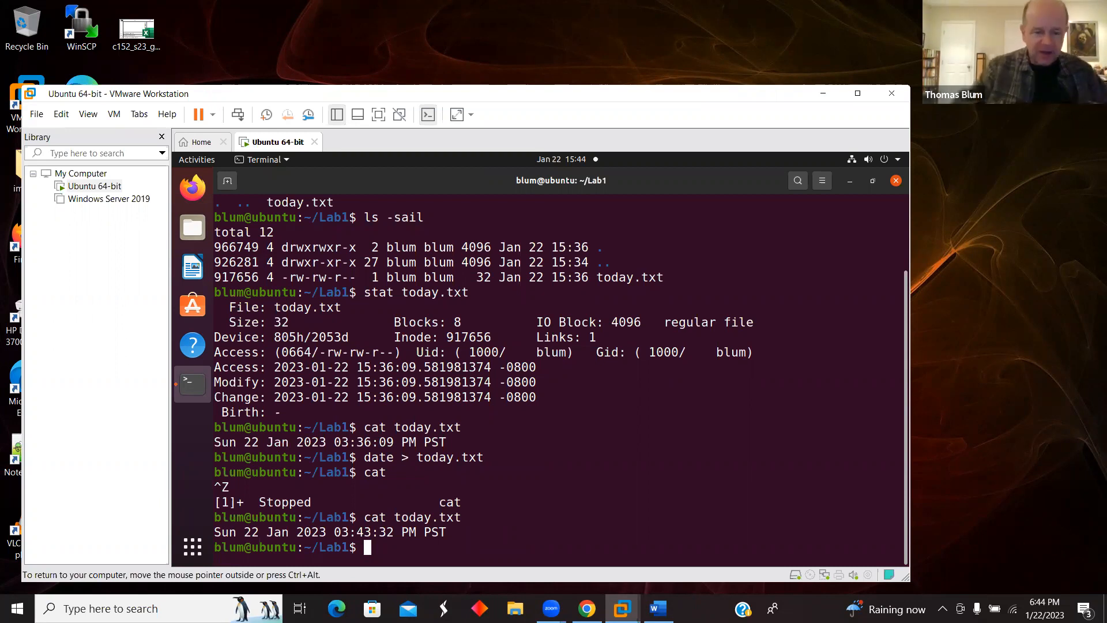
# Append with date >> today.txt and cat it to show both 03:43:32 PM and 03:44:25 PM.
pyautogui.write('date')
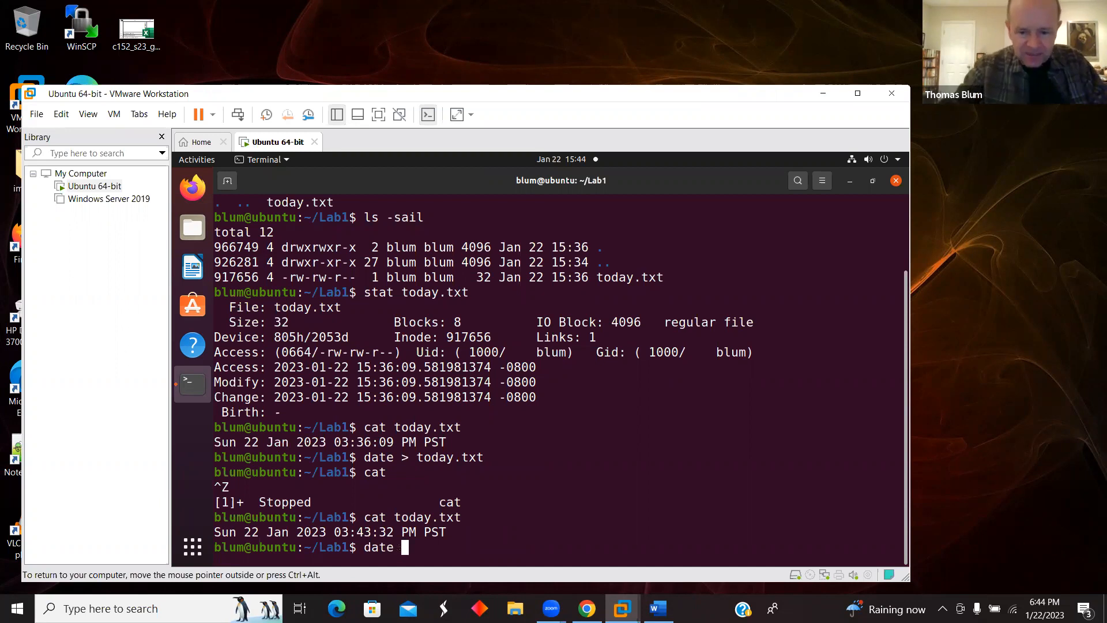
pyautogui.write('>>')
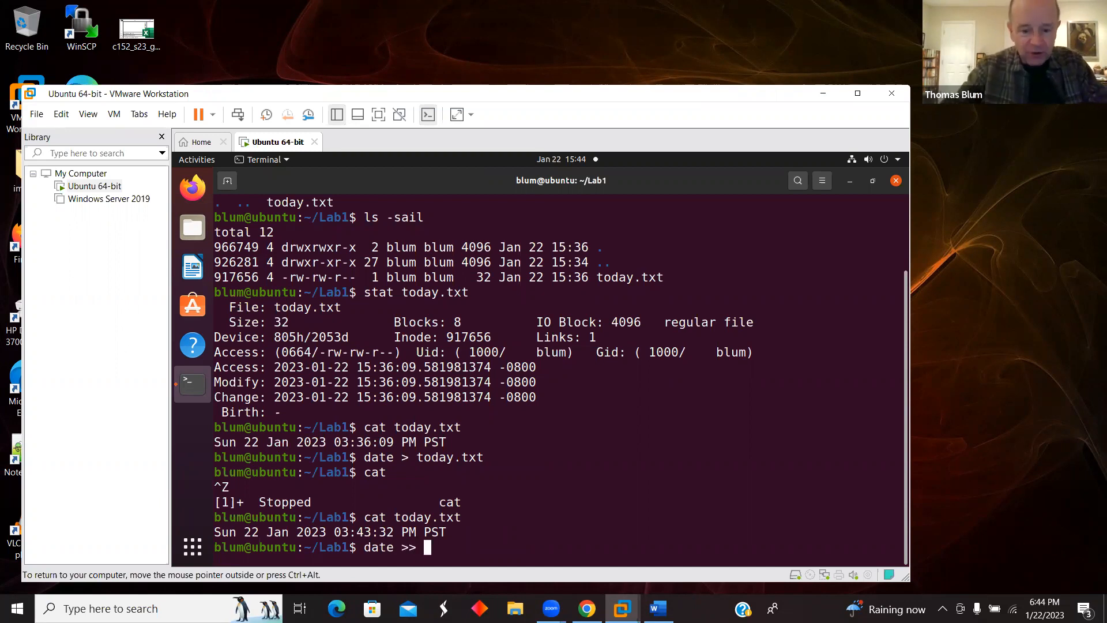
pyautogui.write('today')
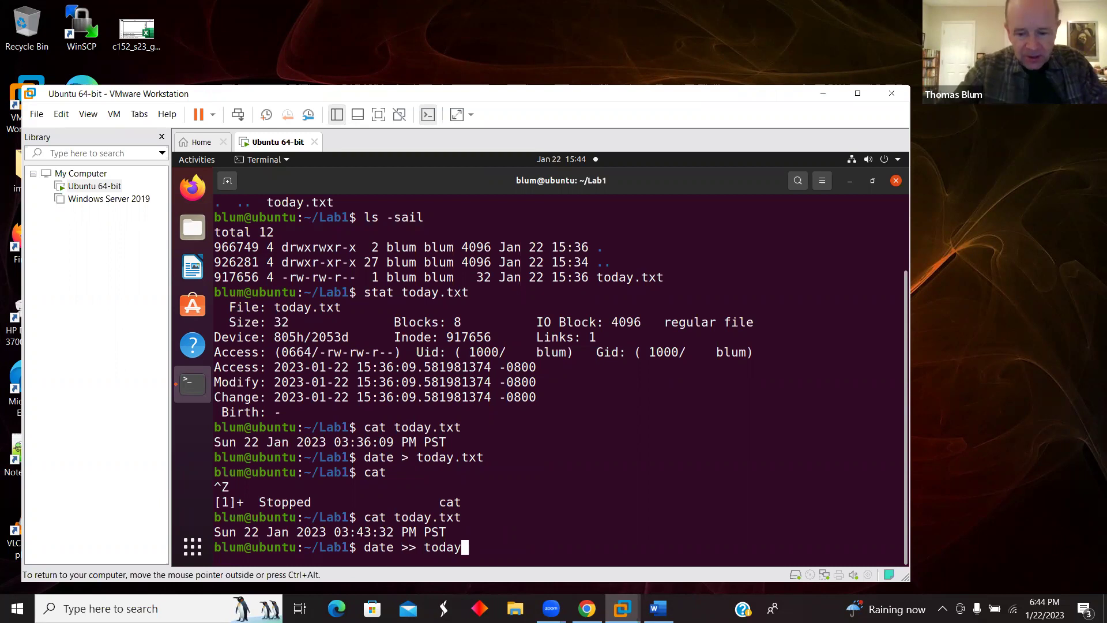
pyautogui.write('.txt')
pyautogui.write('cat t')
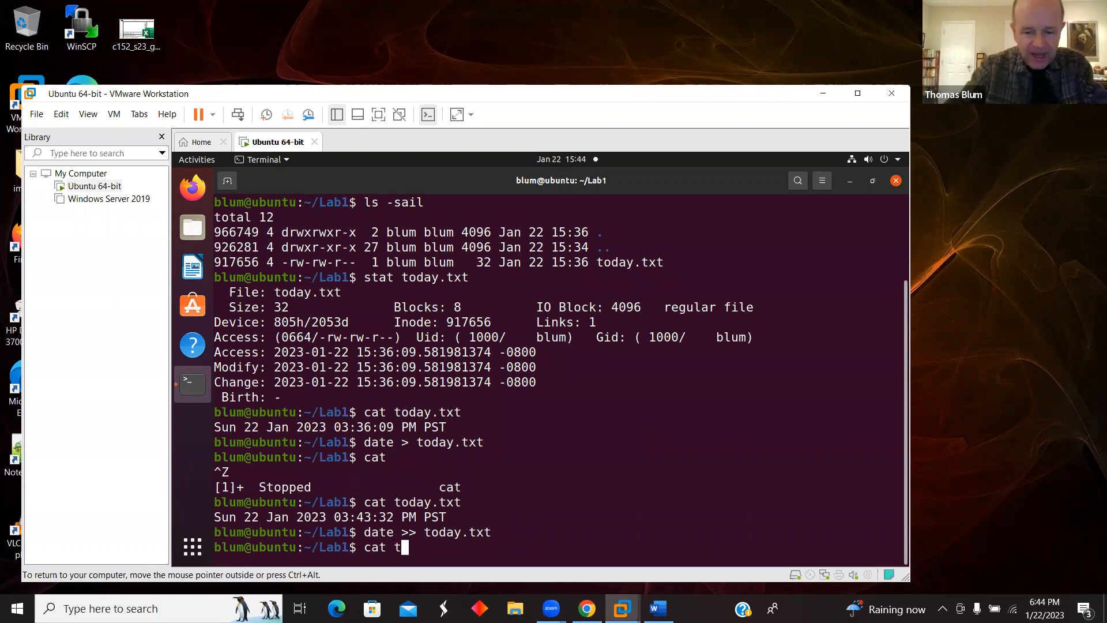
pyautogui.write('oday.txt')
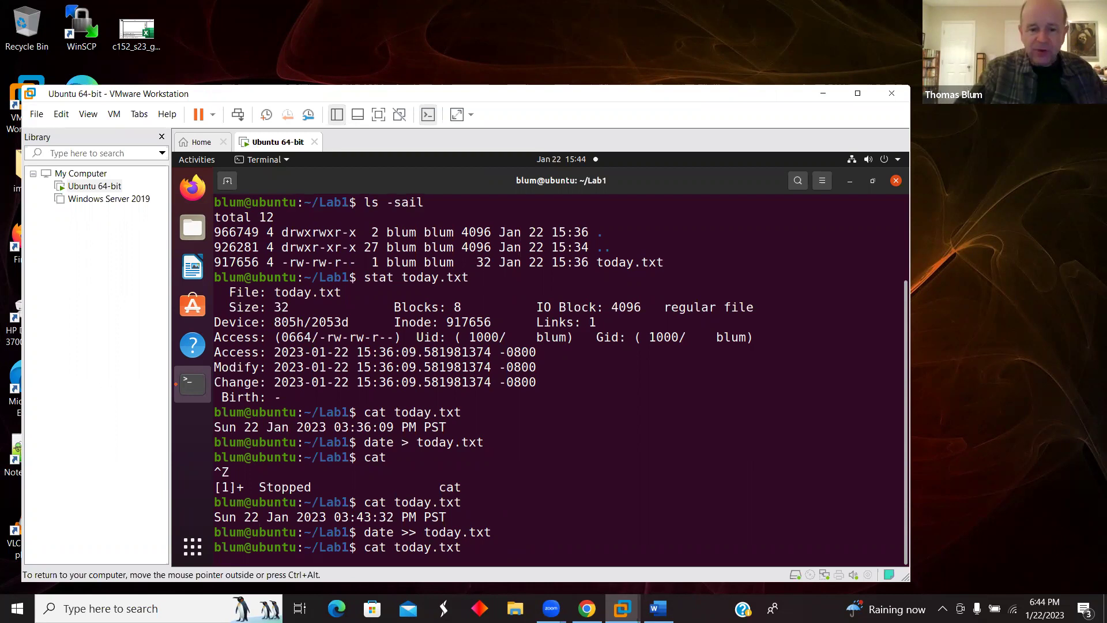
pyautogui.press('Return')
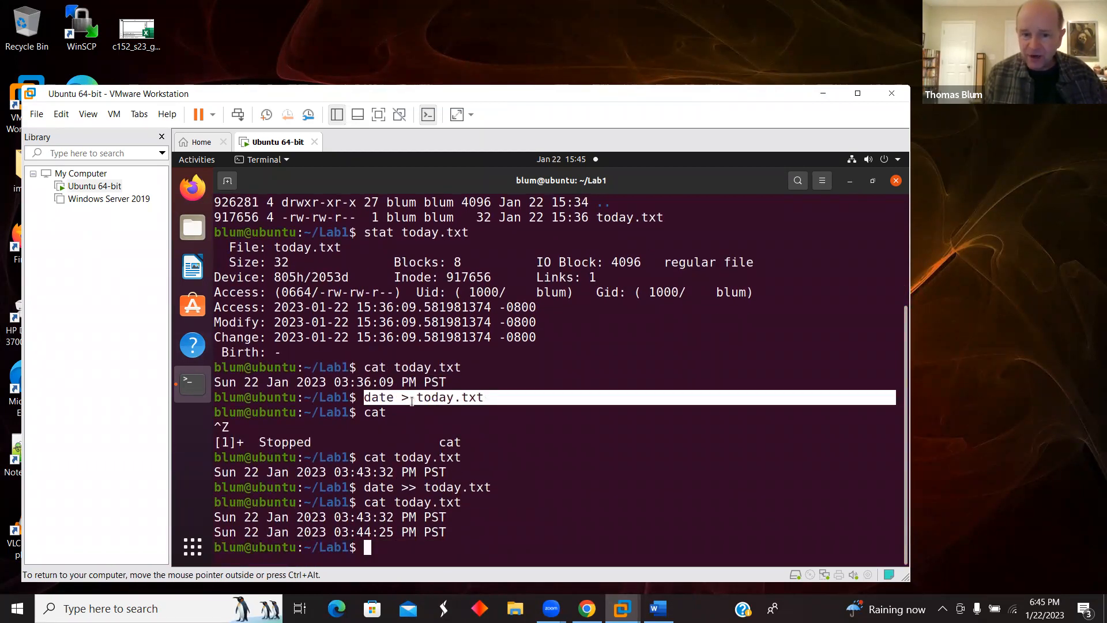
pyautogui.moveTo(370, 465)
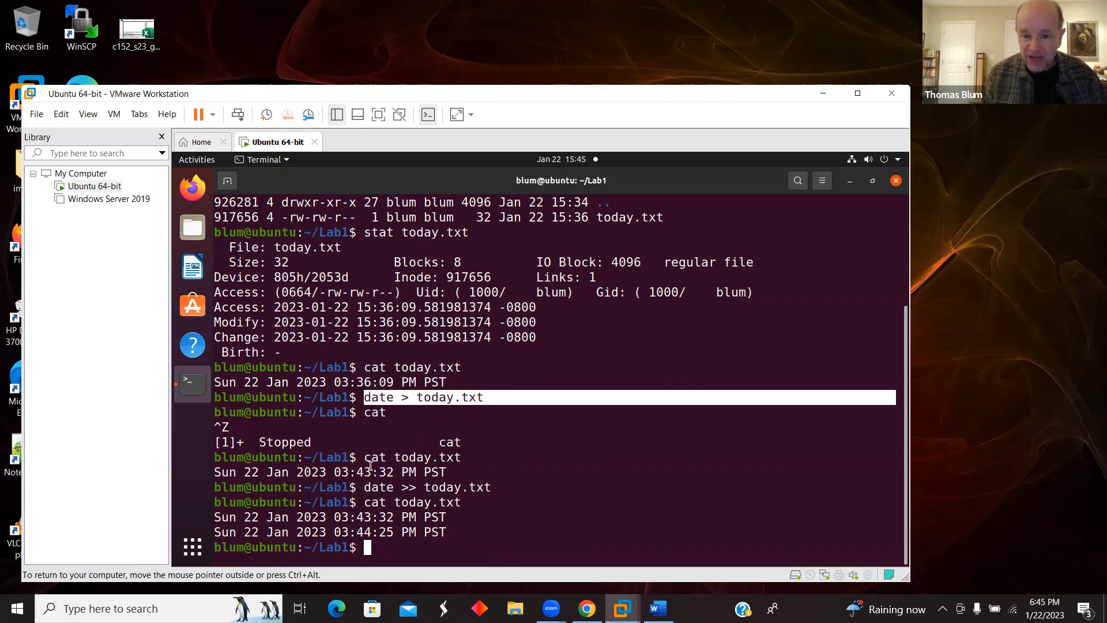